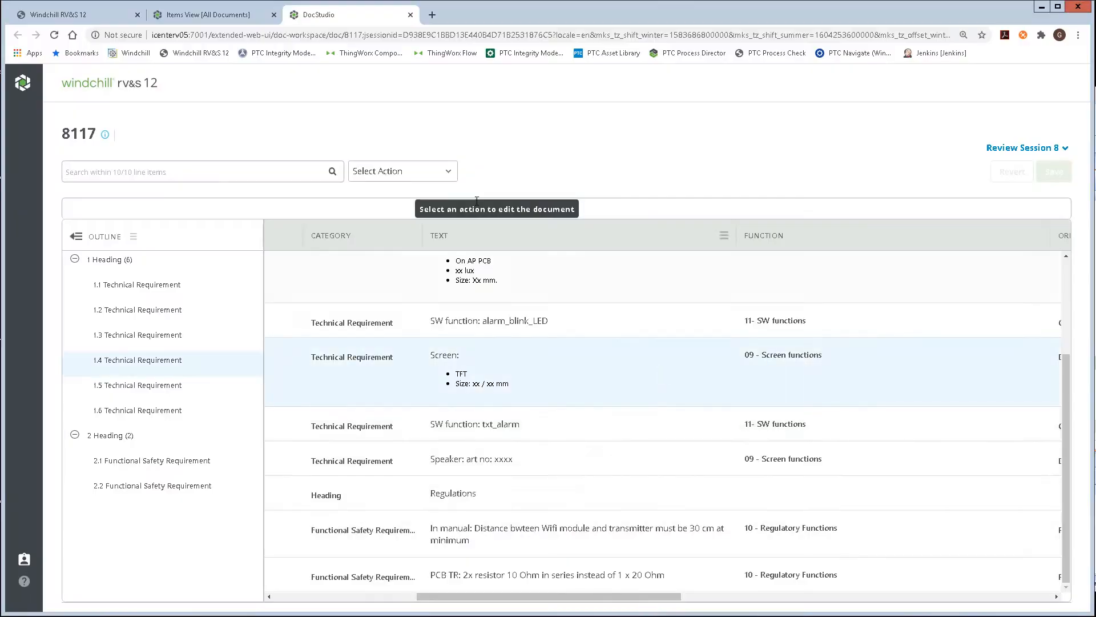
- Log in to the OSLC server, link the GAUGE PANEL part to requirement 1.4, and preview it
click(402, 171)
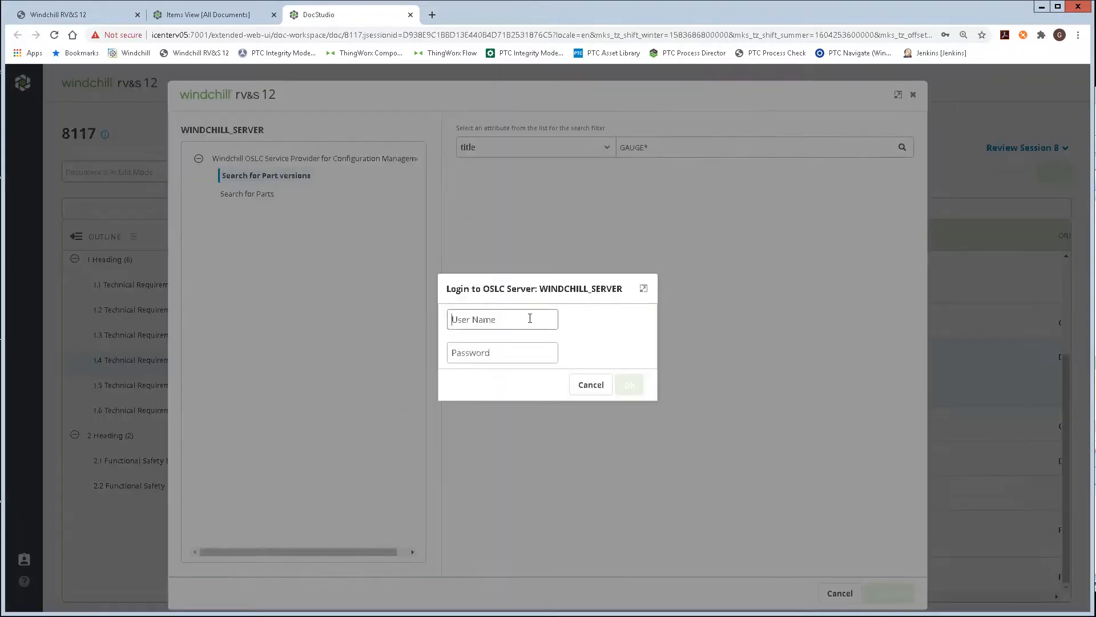
text(pat)
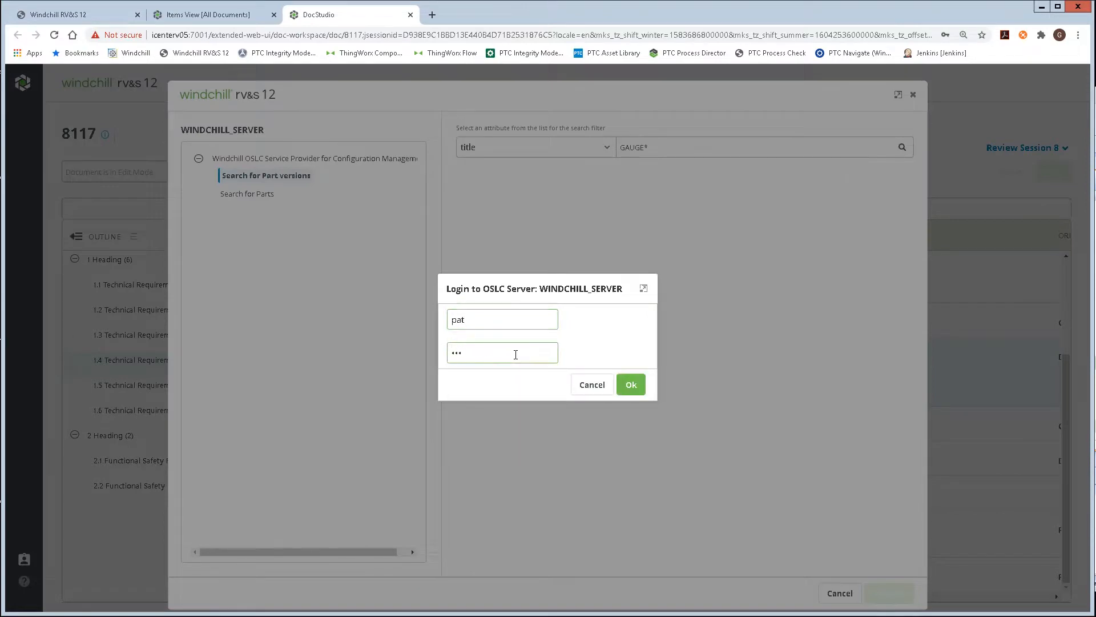
click(629, 384)
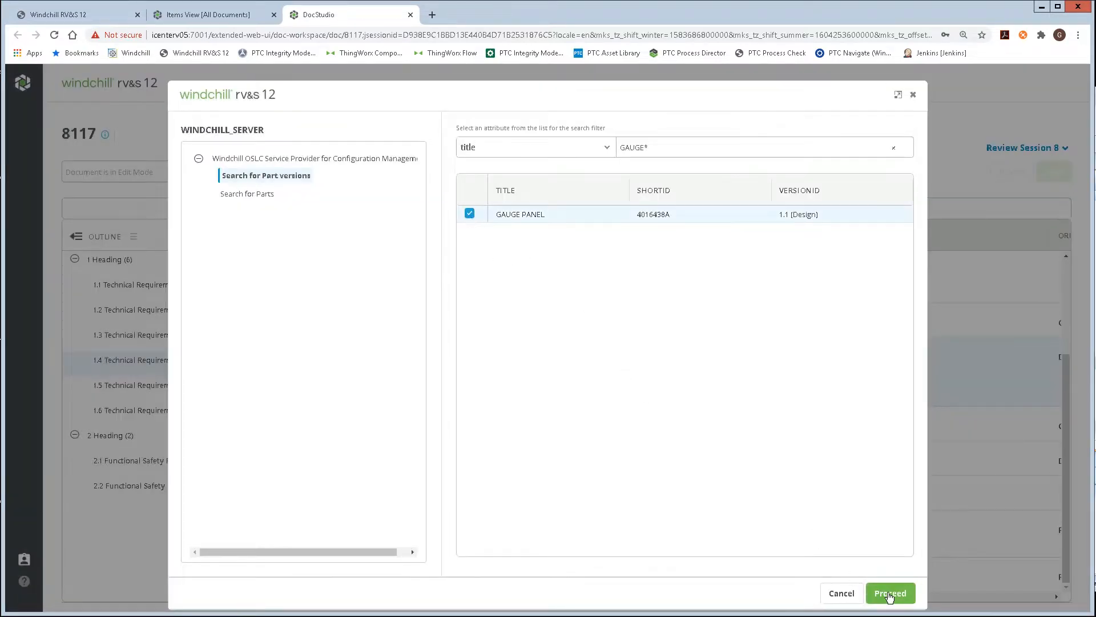
click(890, 592)
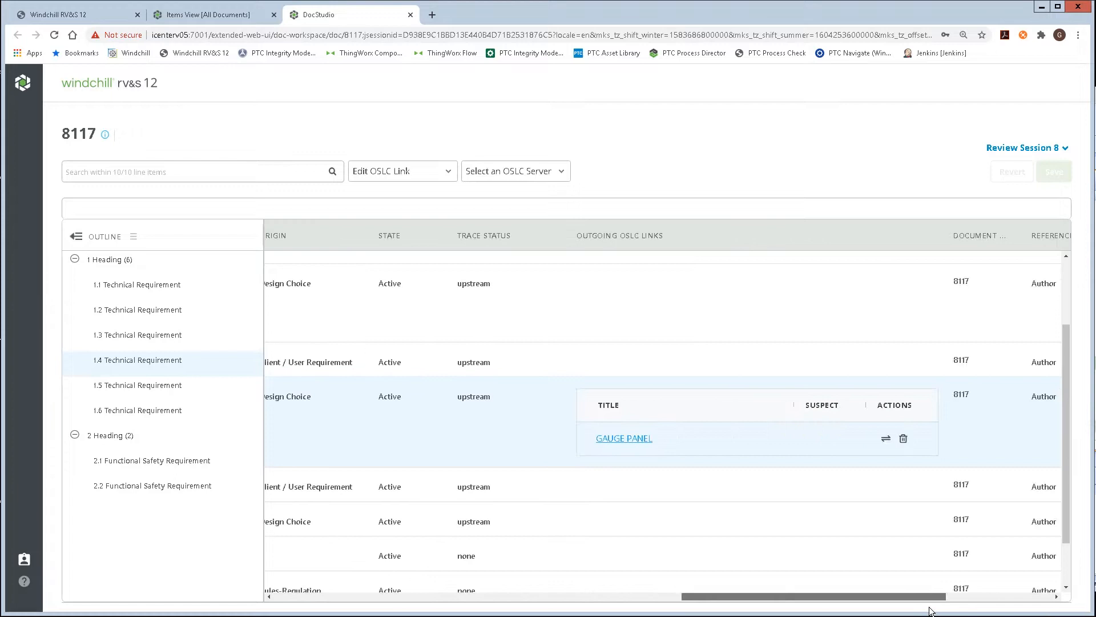
click(623, 438)
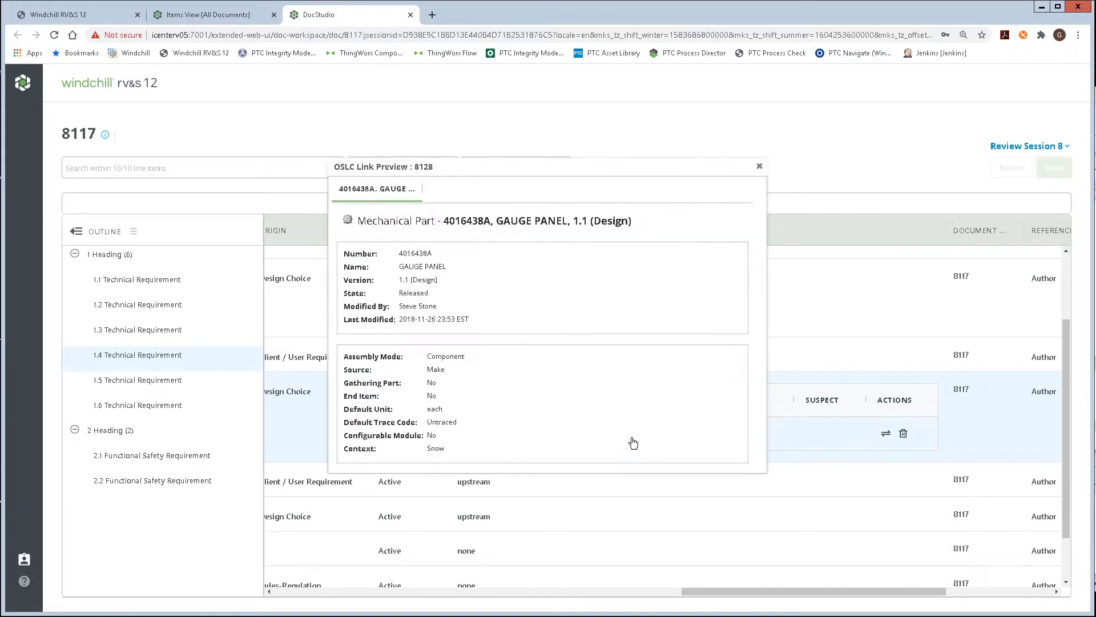
mouse_move(754, 196)
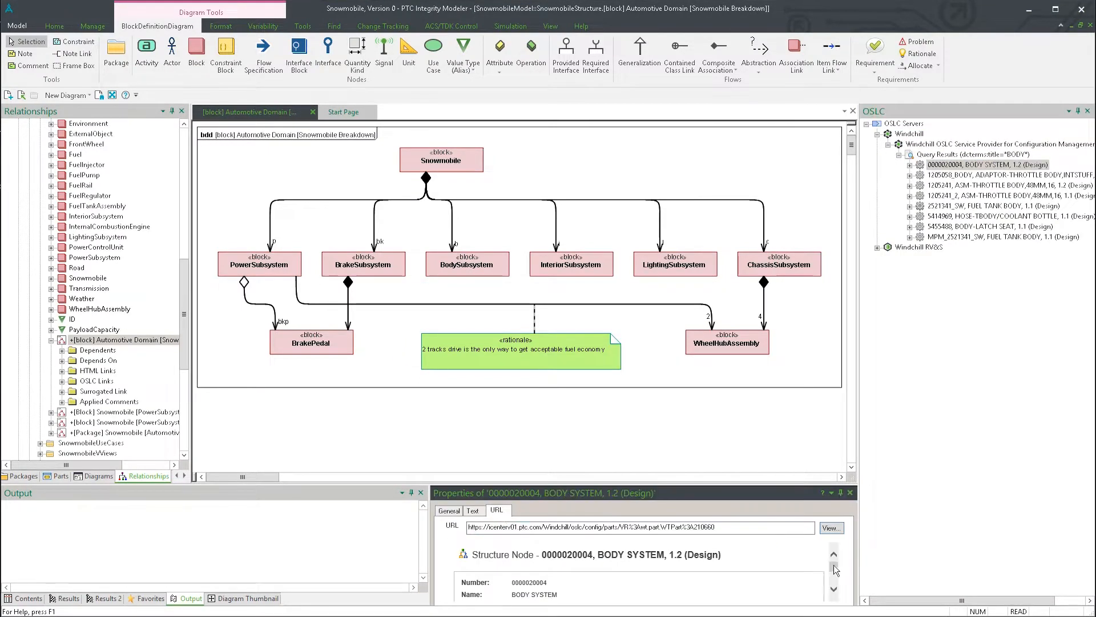
- Select the BODY SYSTEM result in the OSLC query results
click(986, 163)
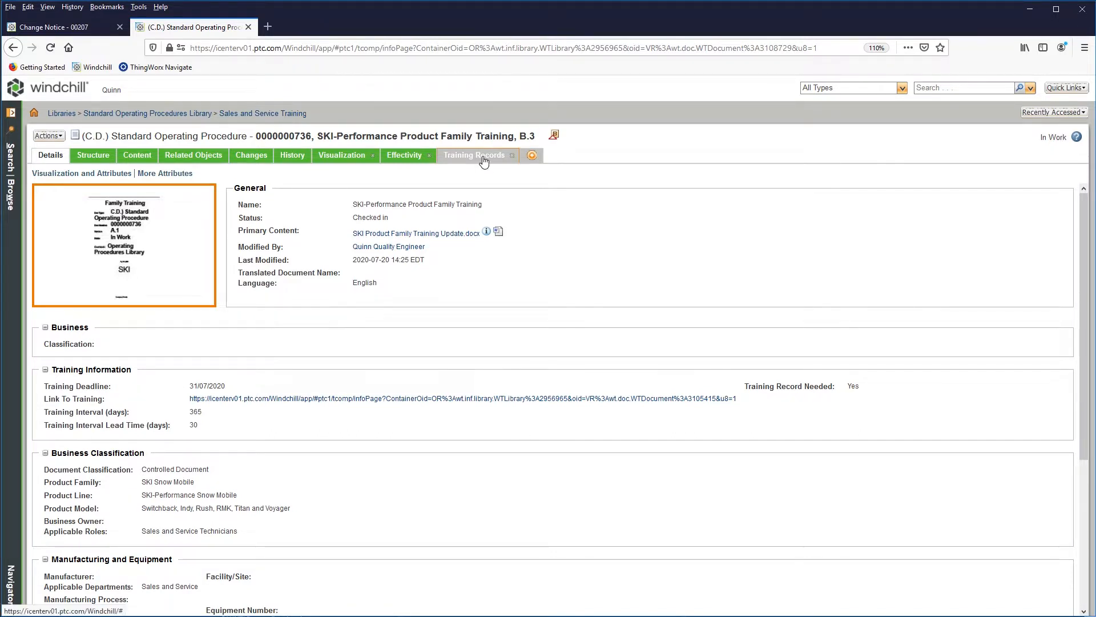
- Check the four pending training records, then open the enlarged TT - Company Training Tracking report
click(474, 154)
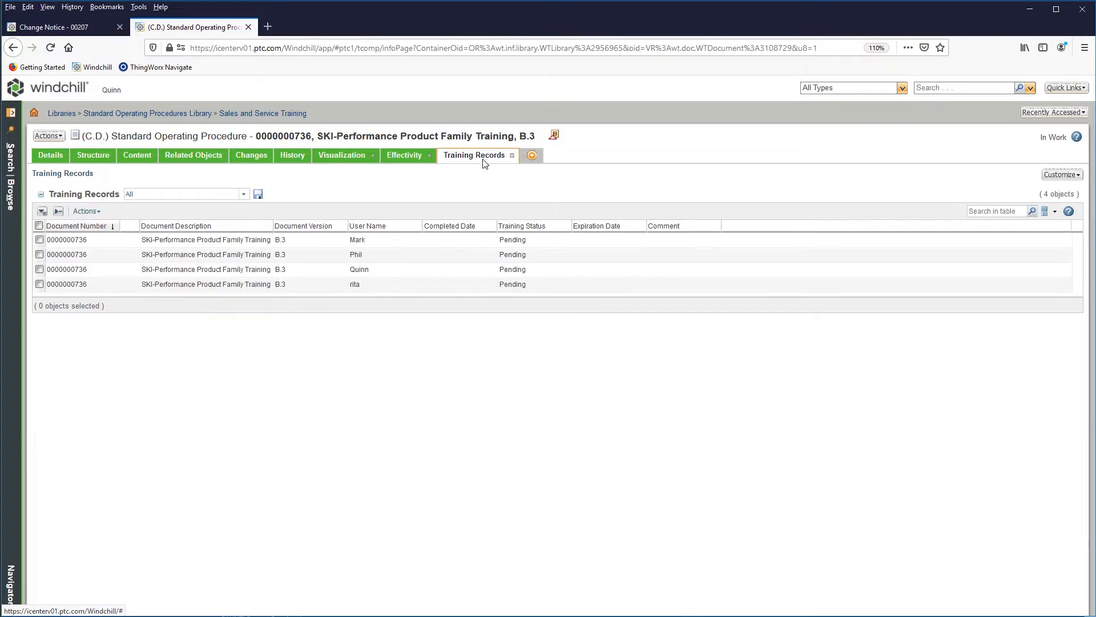
mouse_move(485, 333)
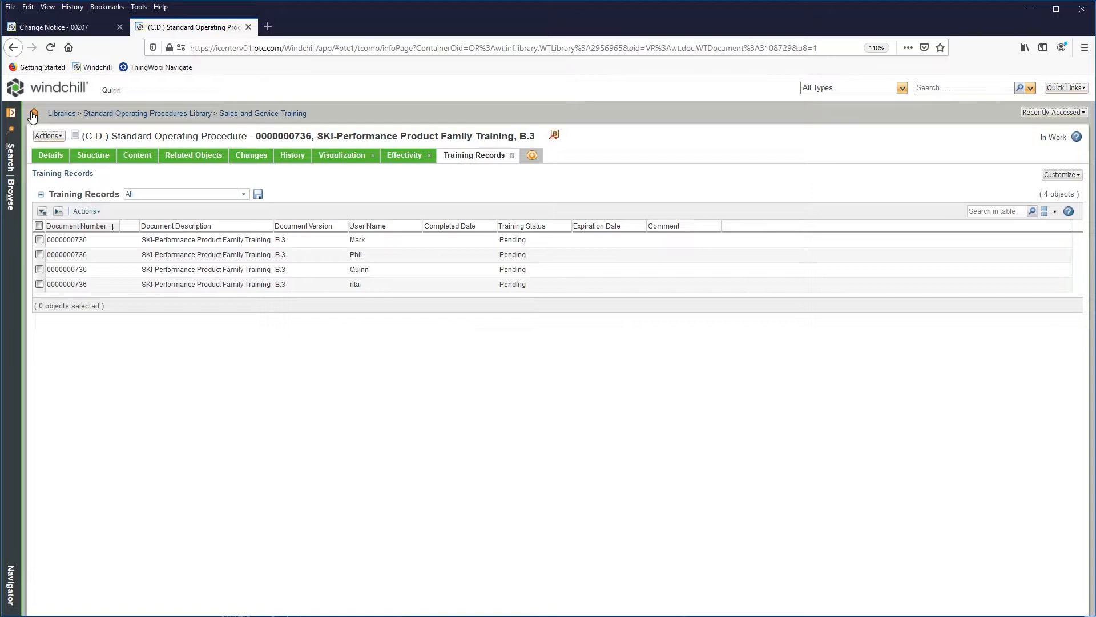
click(33, 112)
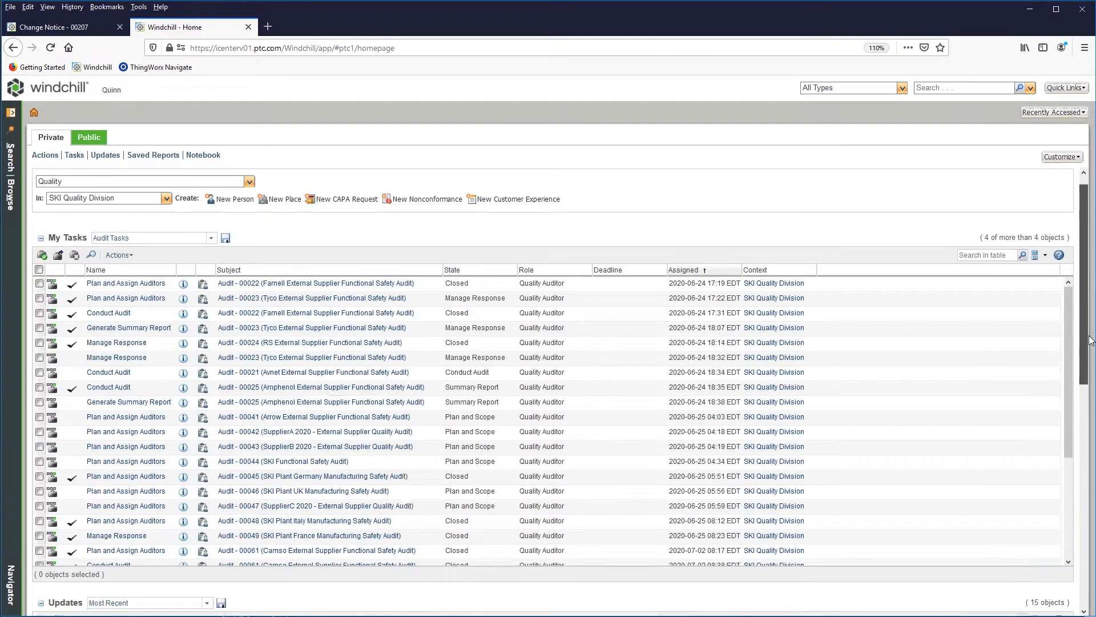
scroll(down, 3)
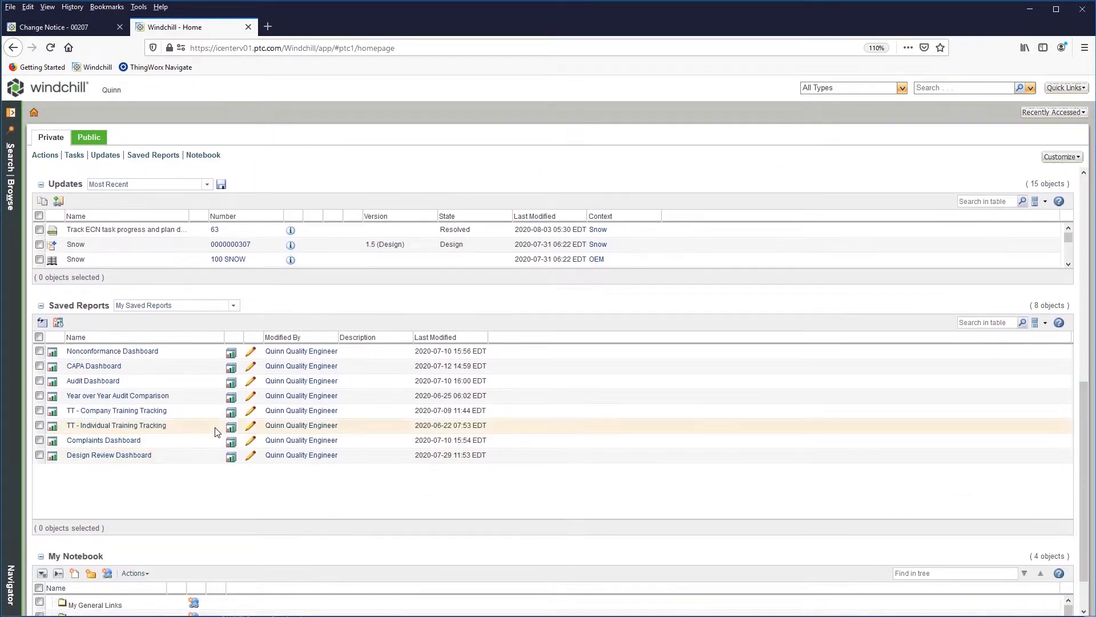
click(116, 410)
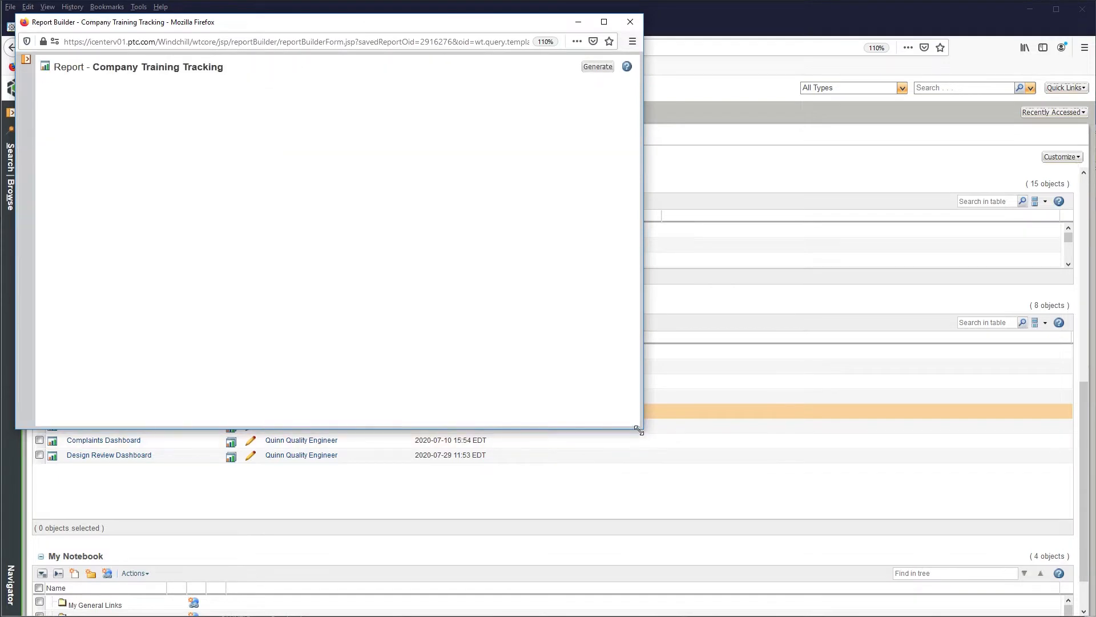
click(597, 66)
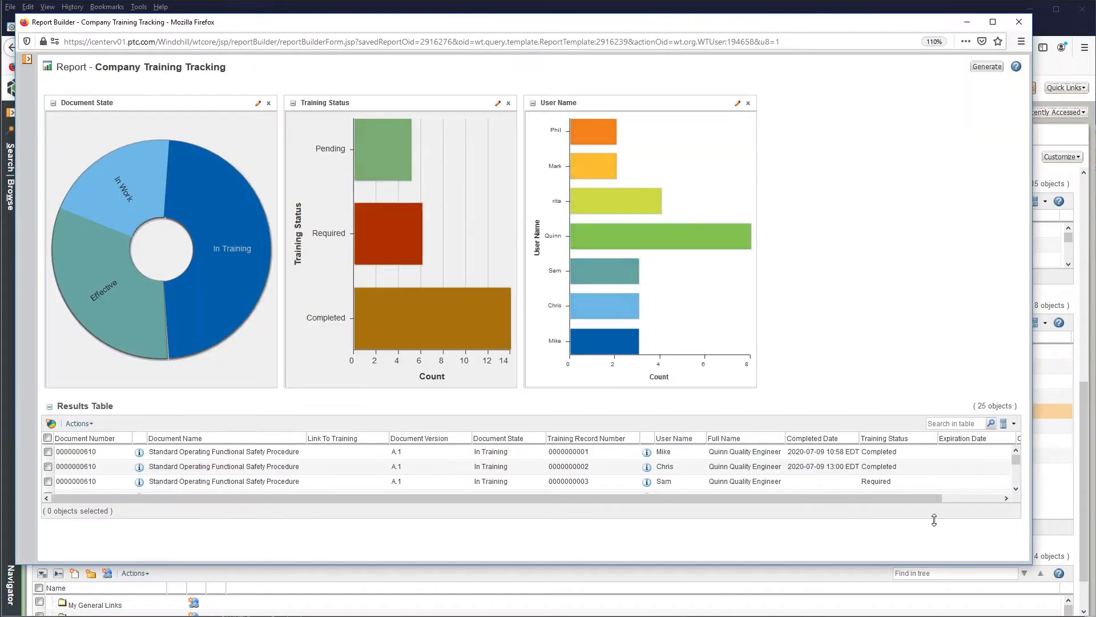
mouse_move(105, 286)
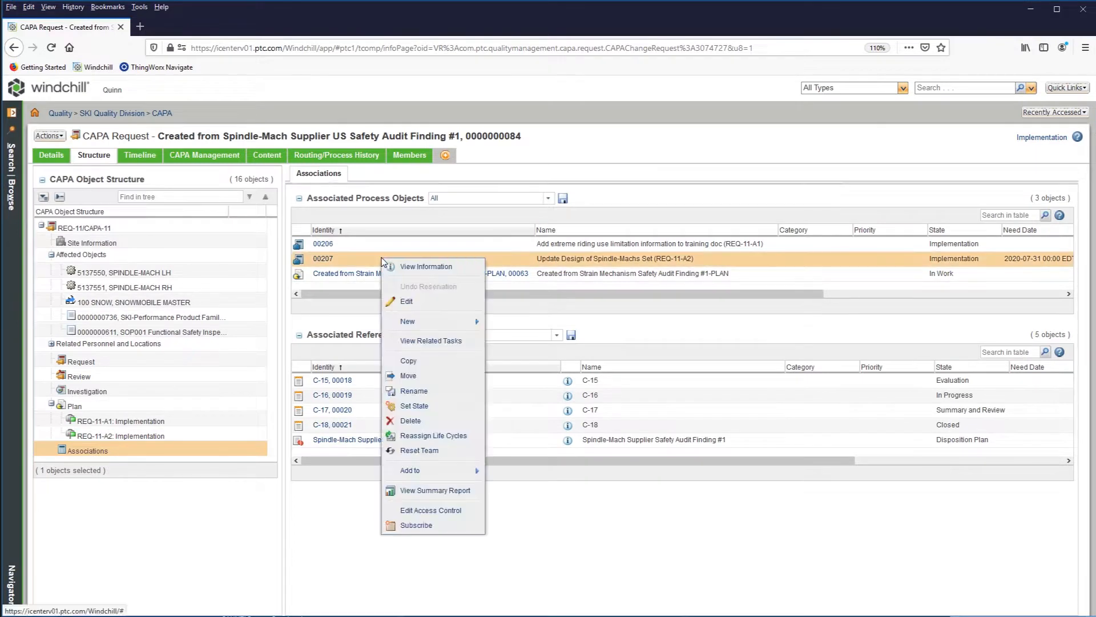
- View change notice 00207's implementation plan and edit implementation task 00231
click(425, 267)
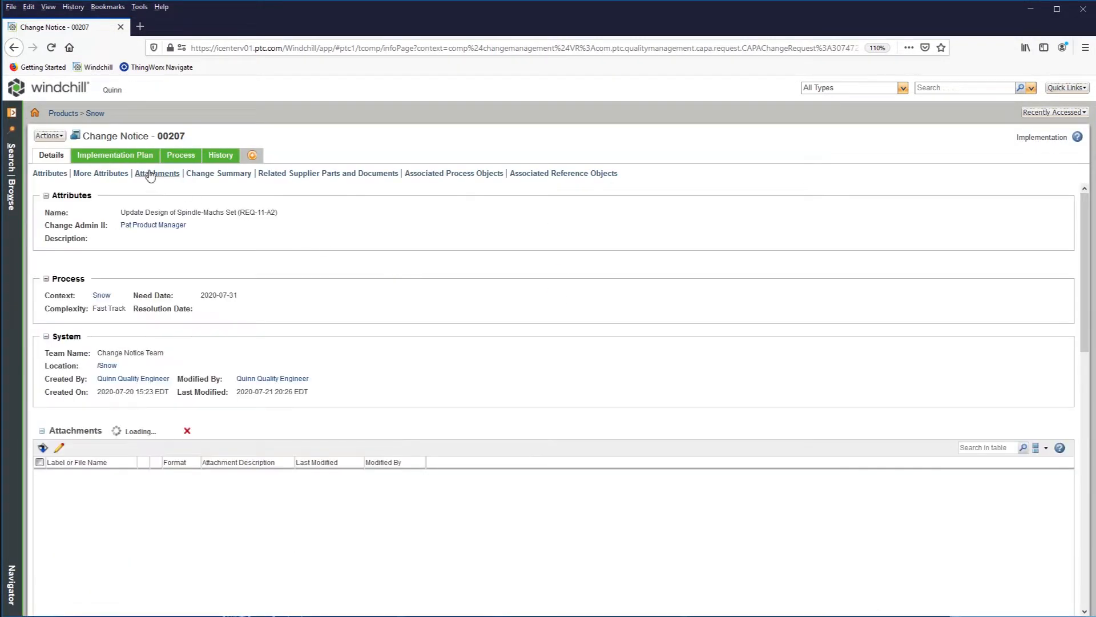
click(115, 155)
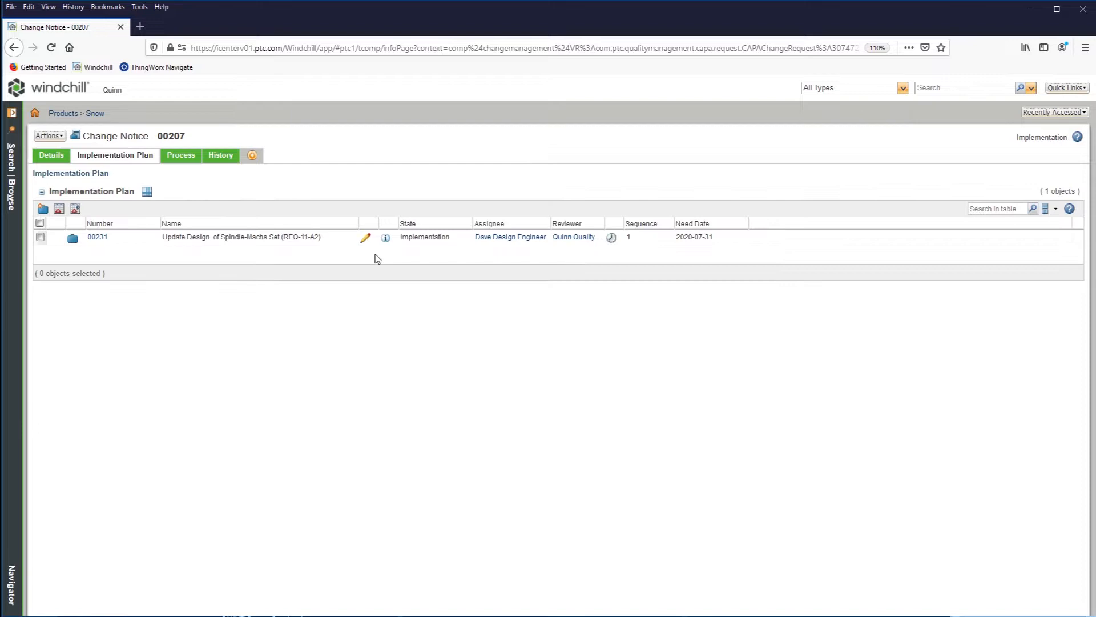
click(365, 236)
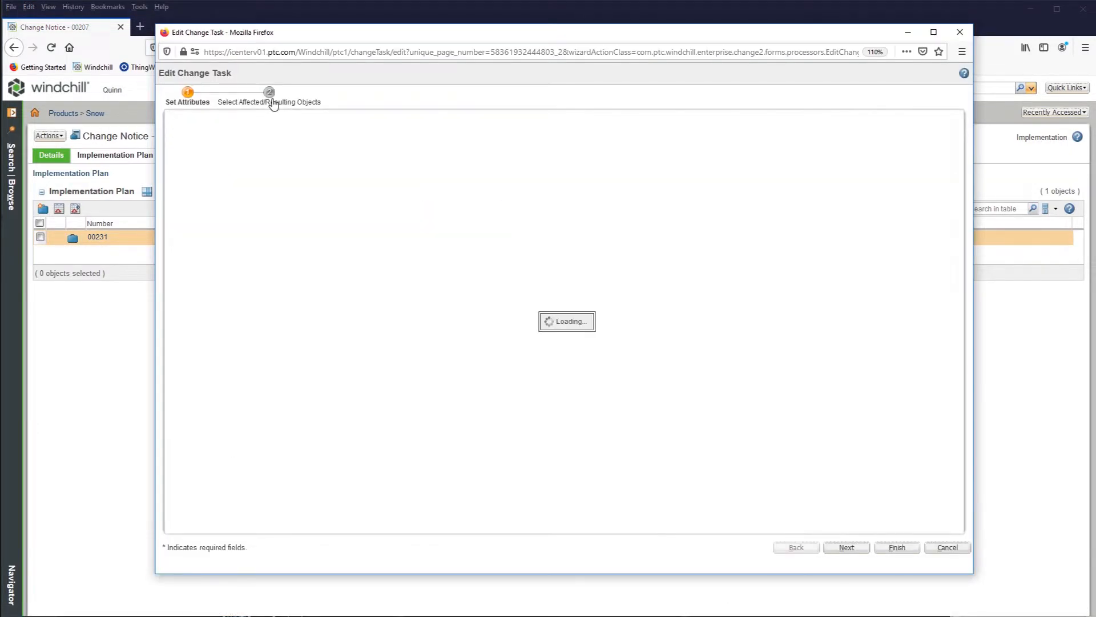
click(269, 92)
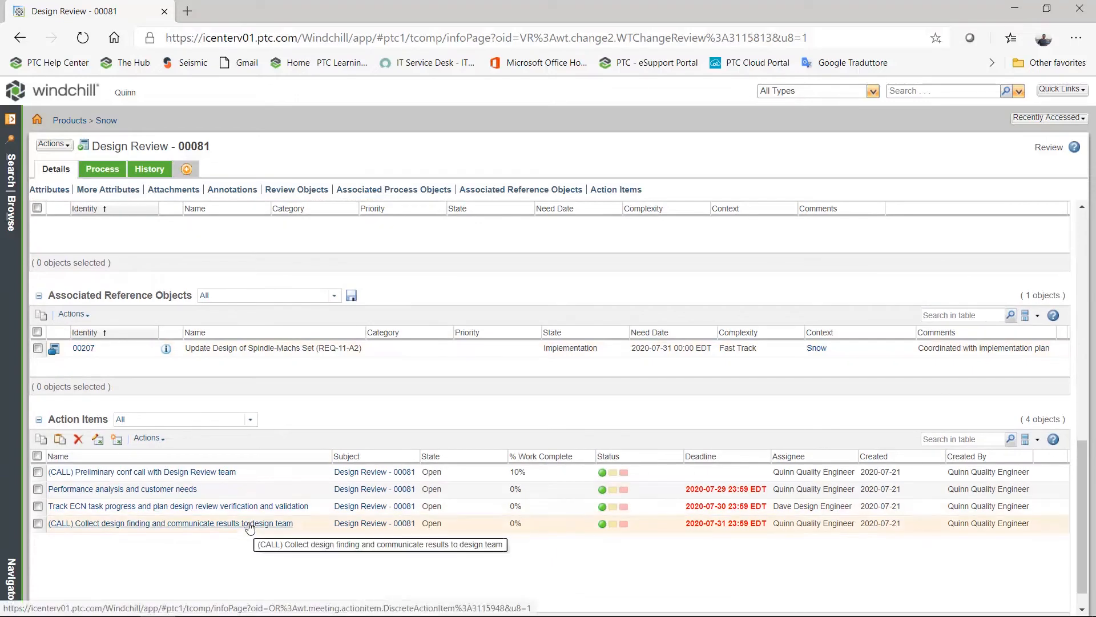
- Enter the resolution 'Simulation OK' on the Track ECN task progress action item
click(177, 505)
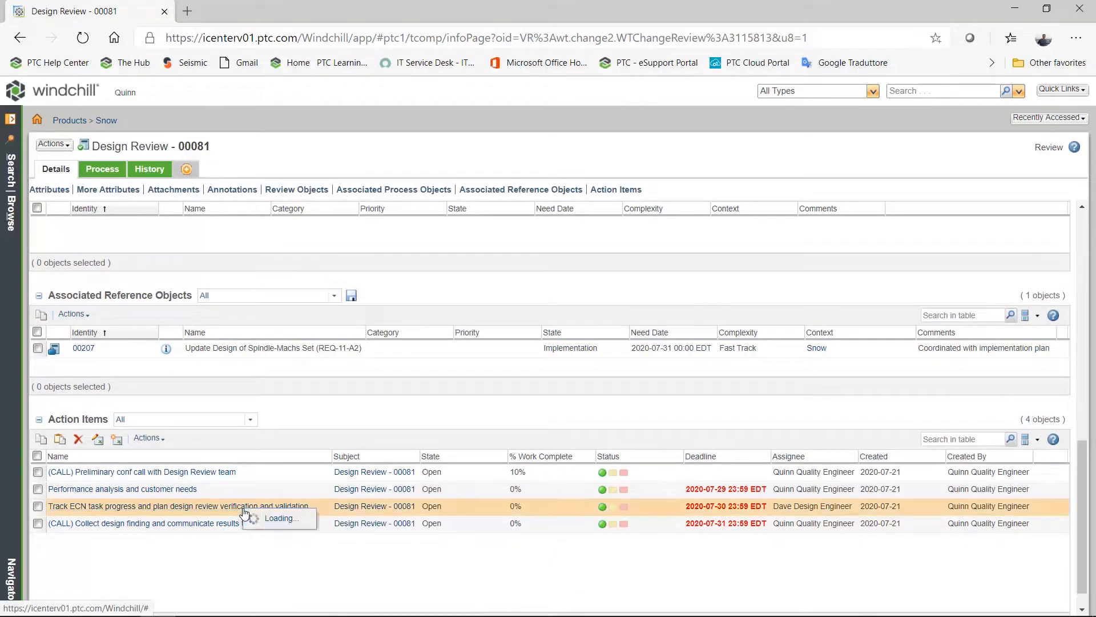
click(177, 506)
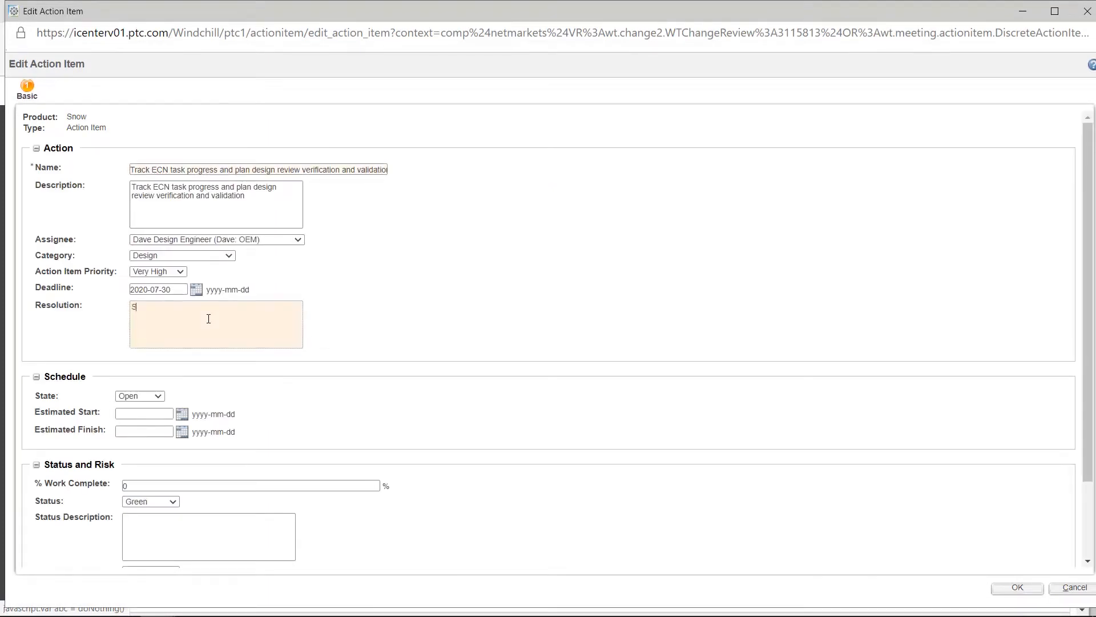
text(Simulation OK)
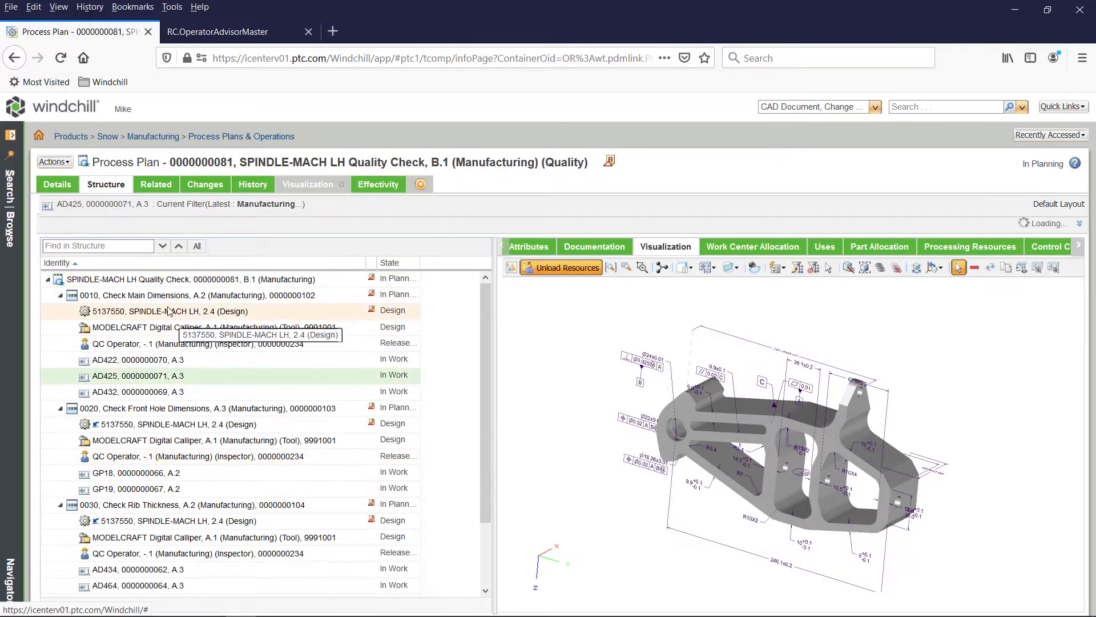
- Select operation 0010 Check Main Dimensions and display the process plan's work instructions
click(158, 294)
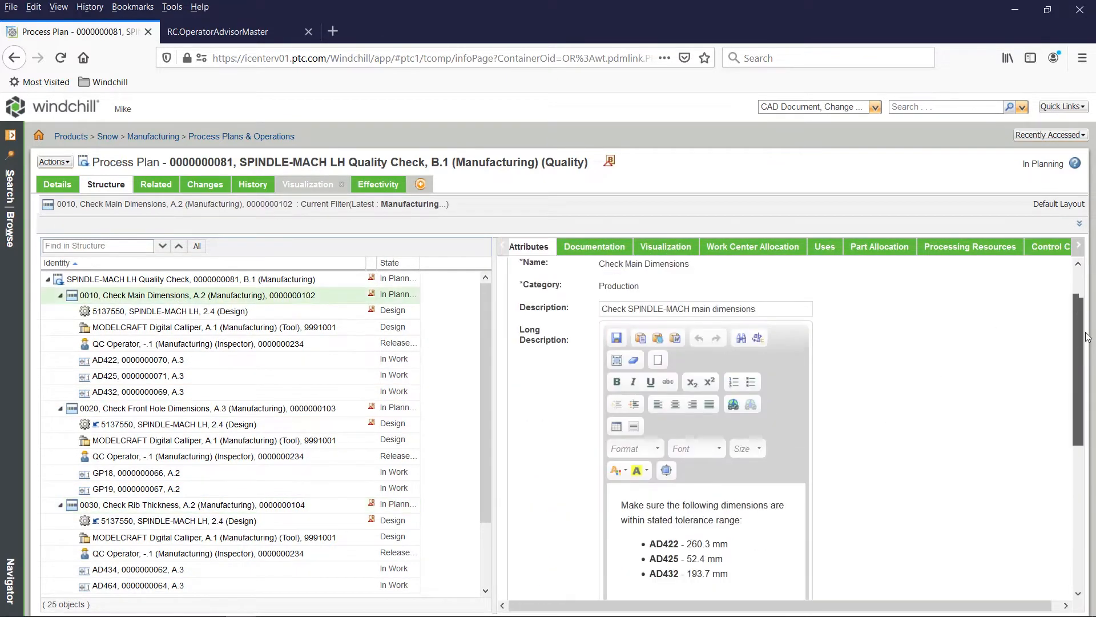
click(664, 246)
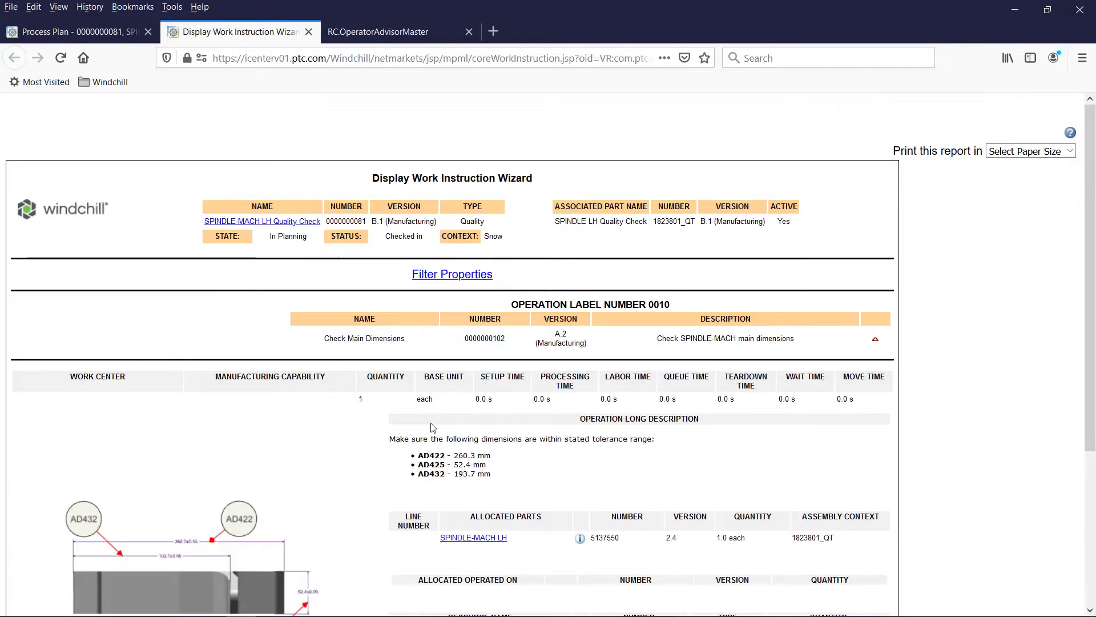
scroll(down, 3)
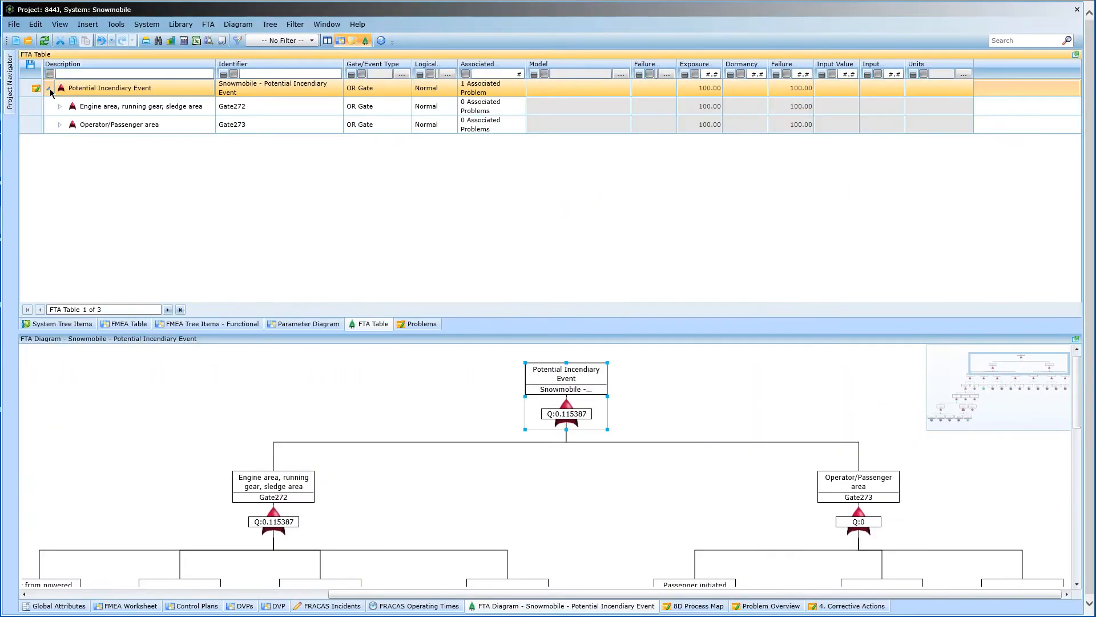
mouse_move(59, 112)
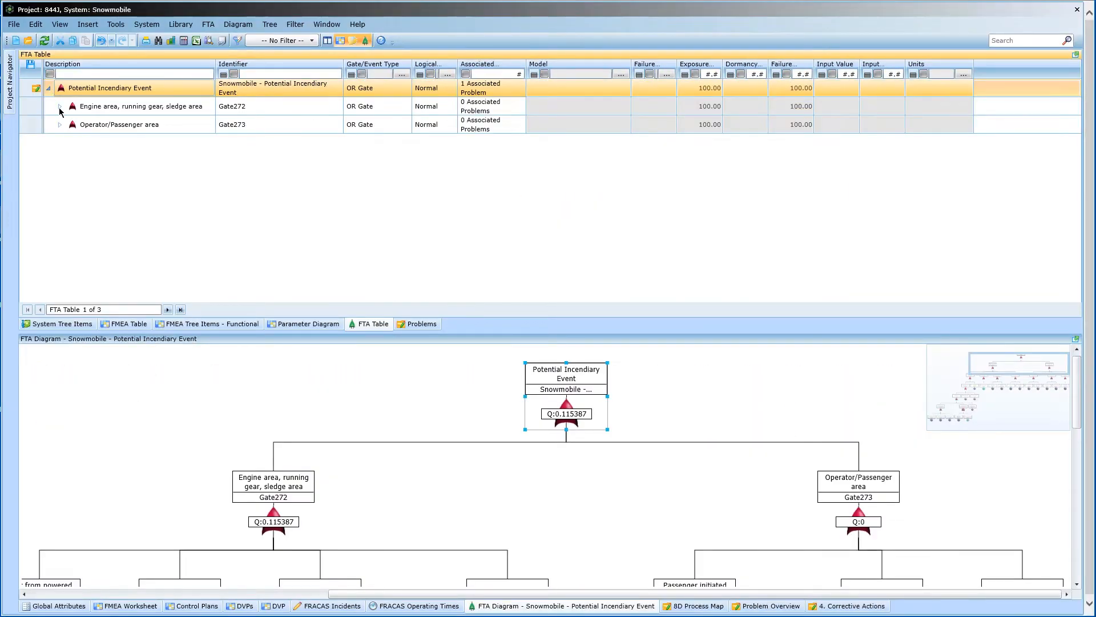
- Expand the Engine area, running gear, sledge area gate and scroll across the fault tree
click(60, 105)
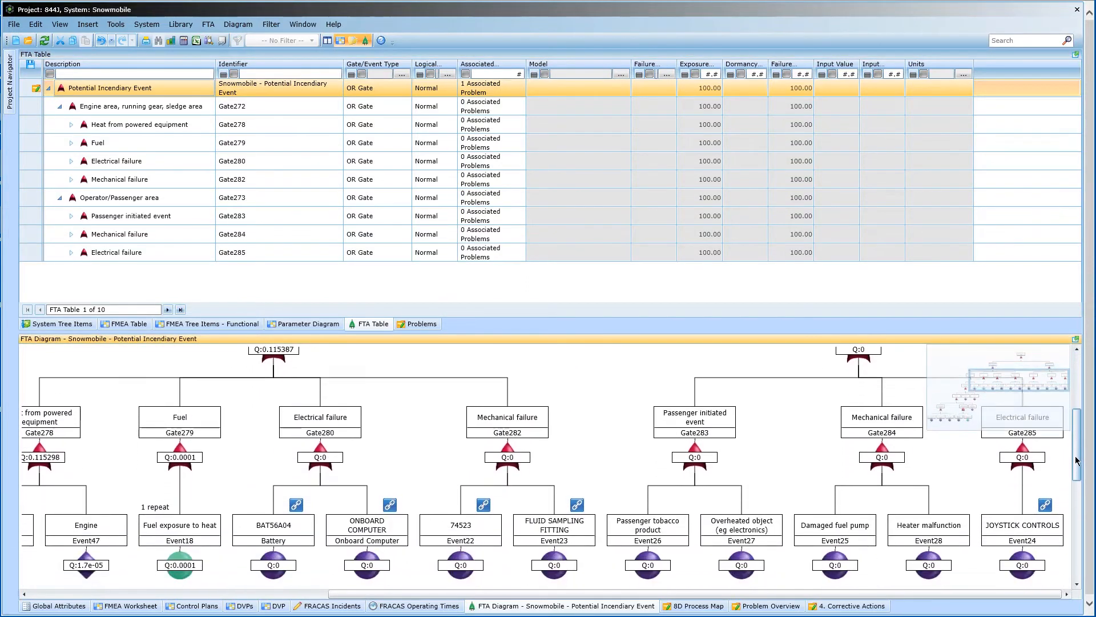
scroll(left, 3)
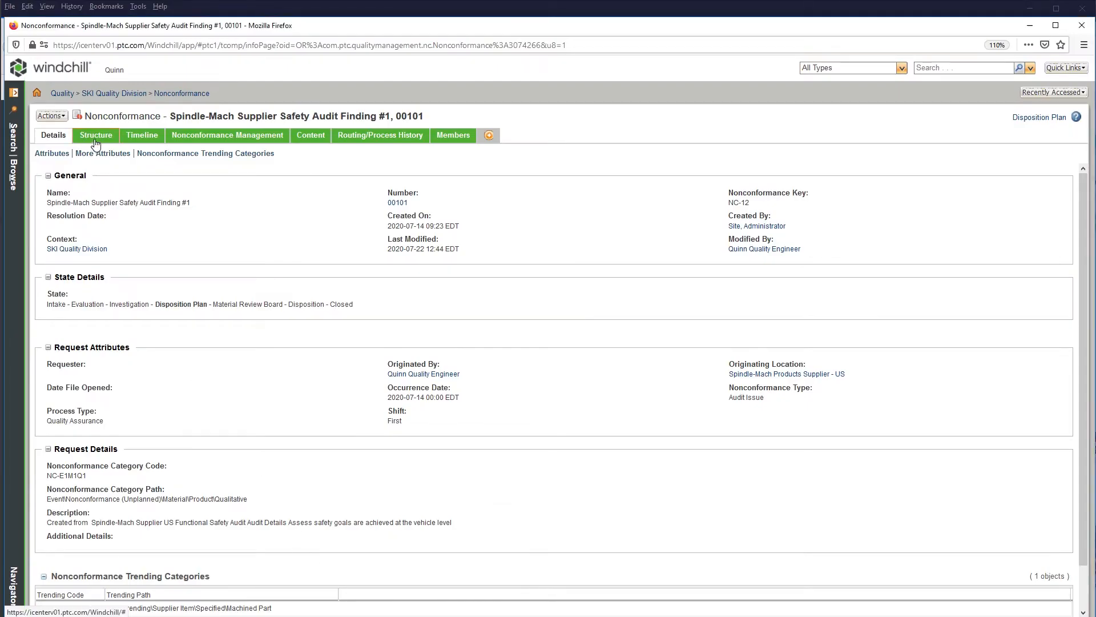
- Show the nonconformance's structure tree and expand its other items and related personnel and locations
click(96, 135)
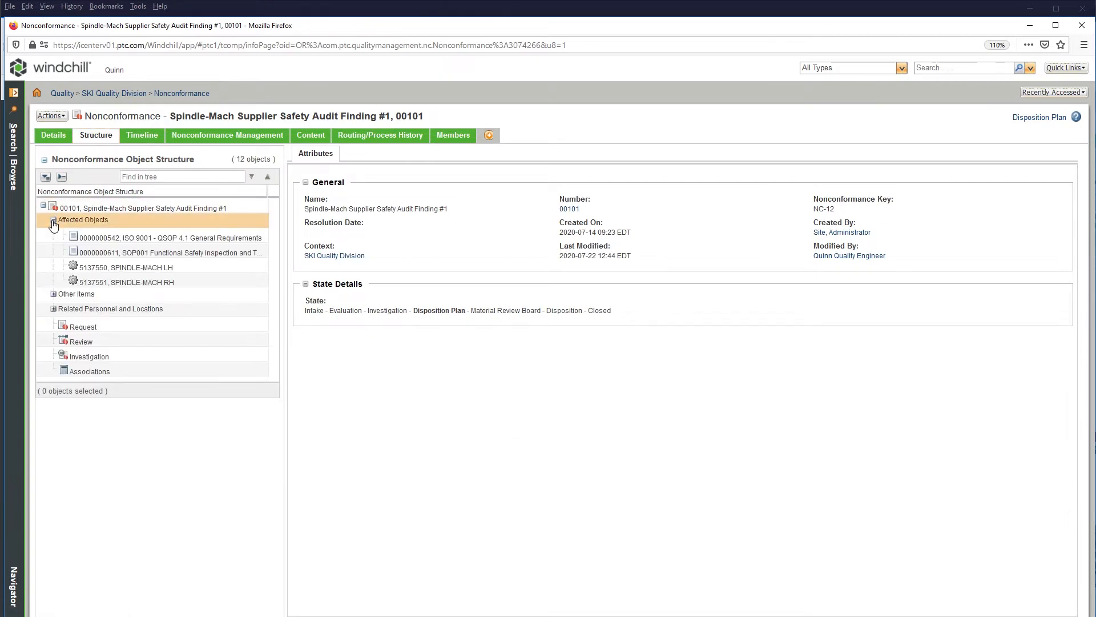
click(53, 293)
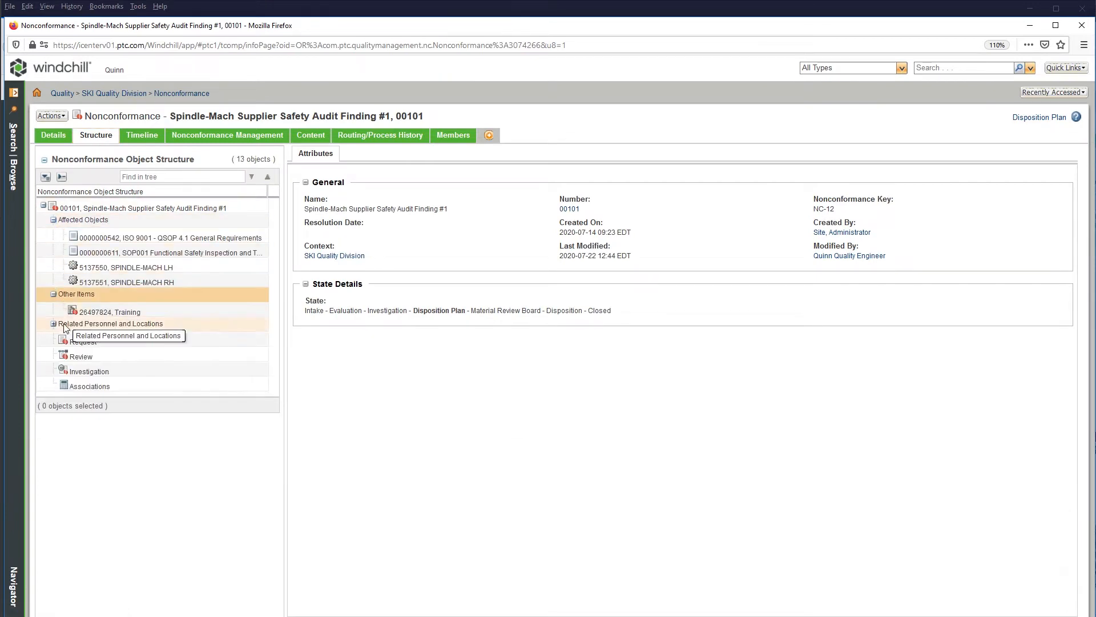
click(80, 355)
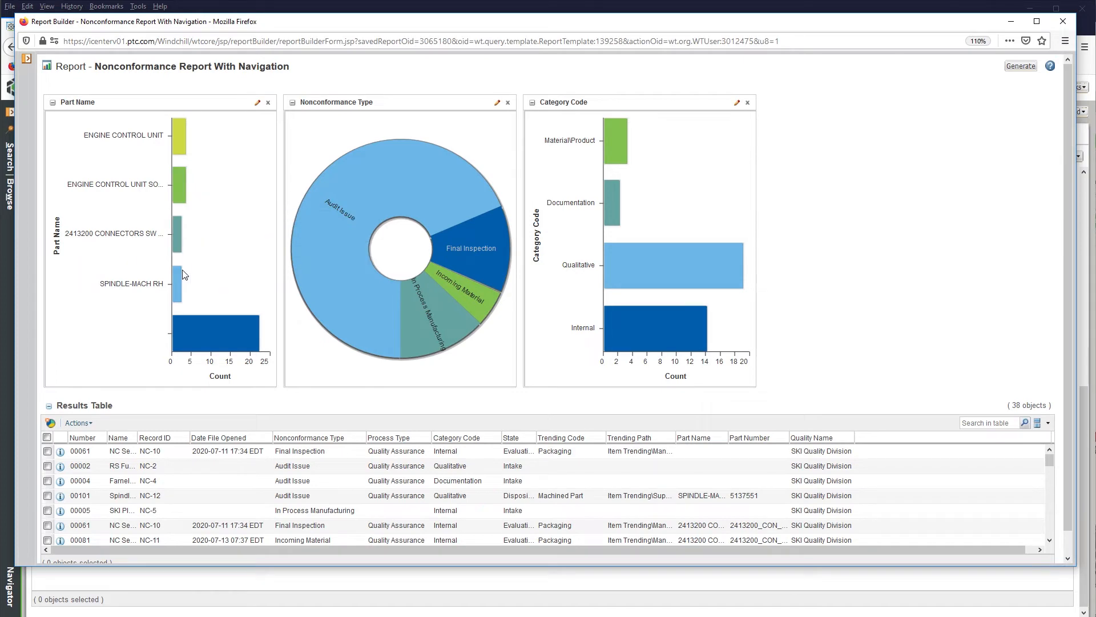
mouse_move(430, 318)
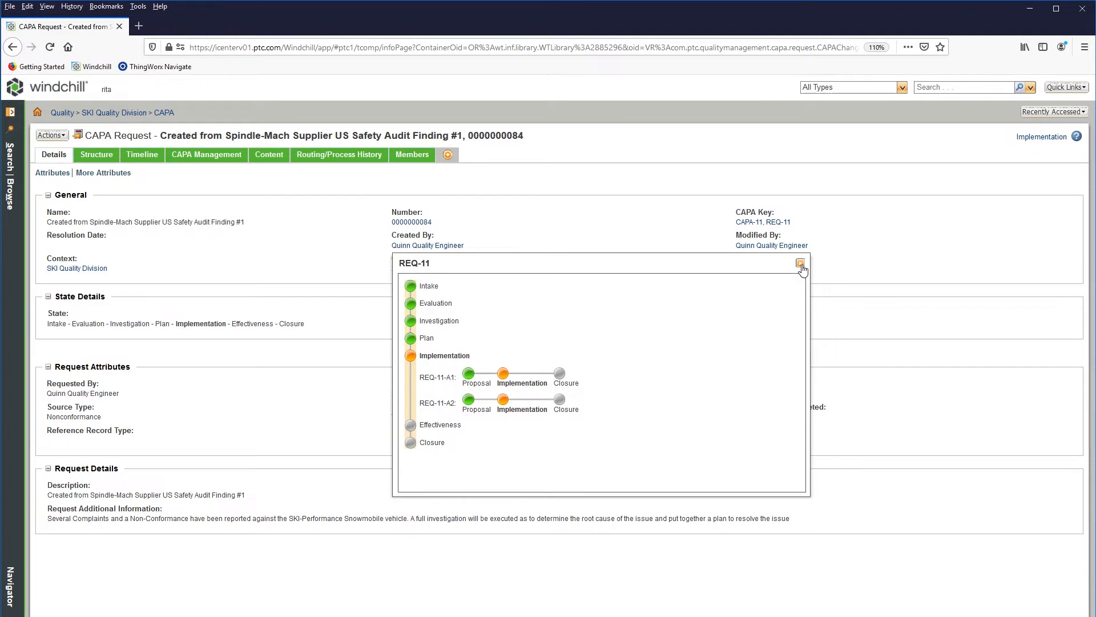
- Browse the CAPA request's structure tree and view its details
click(91, 155)
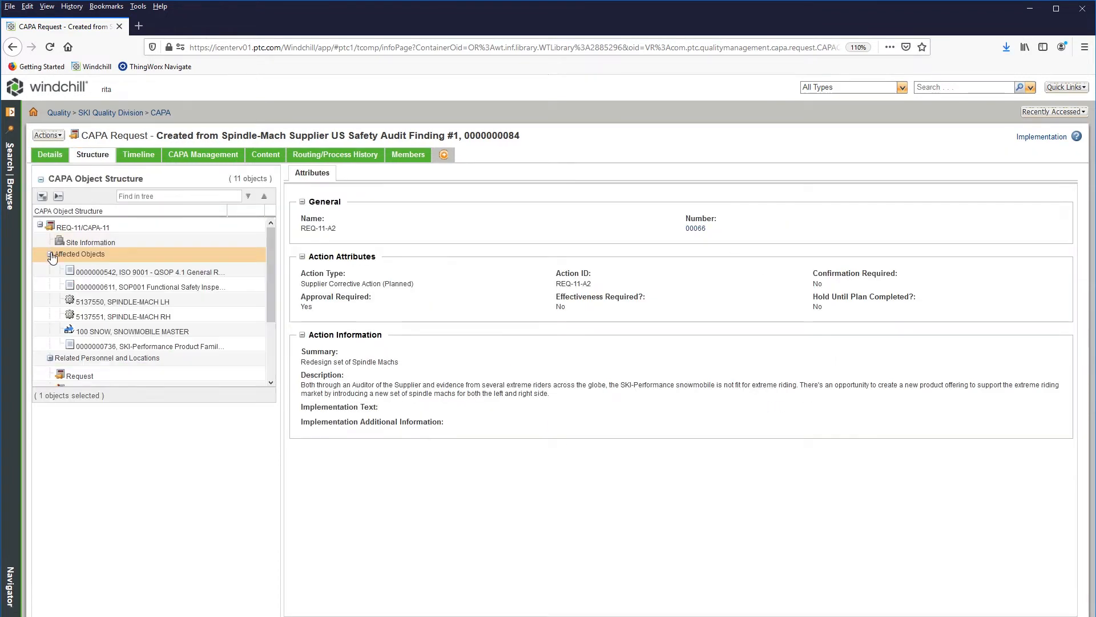
click(79, 375)
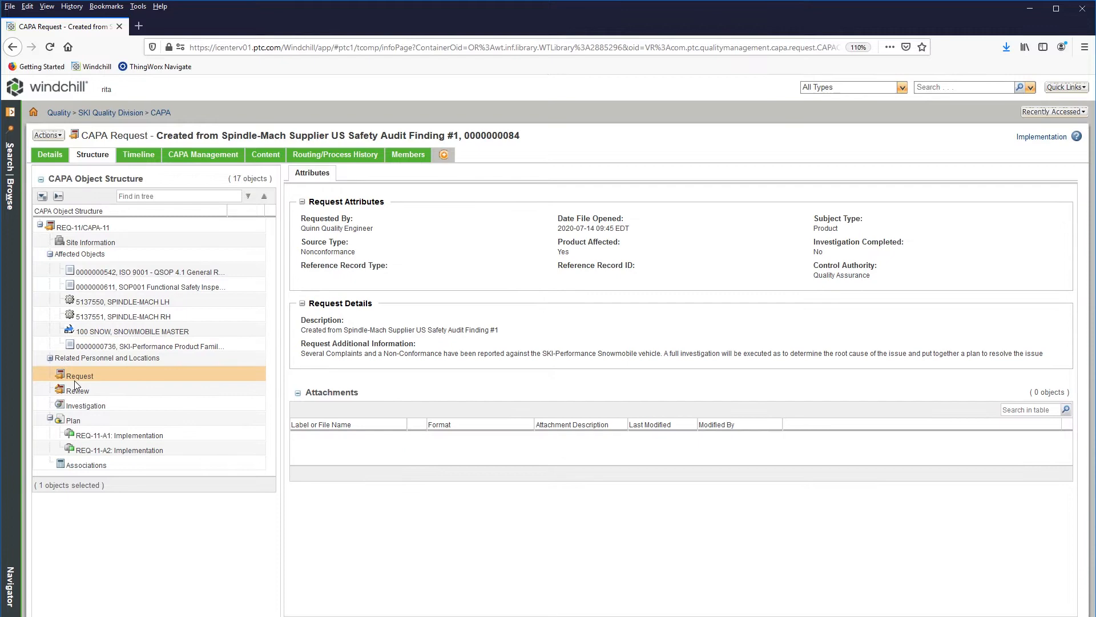
click(85, 404)
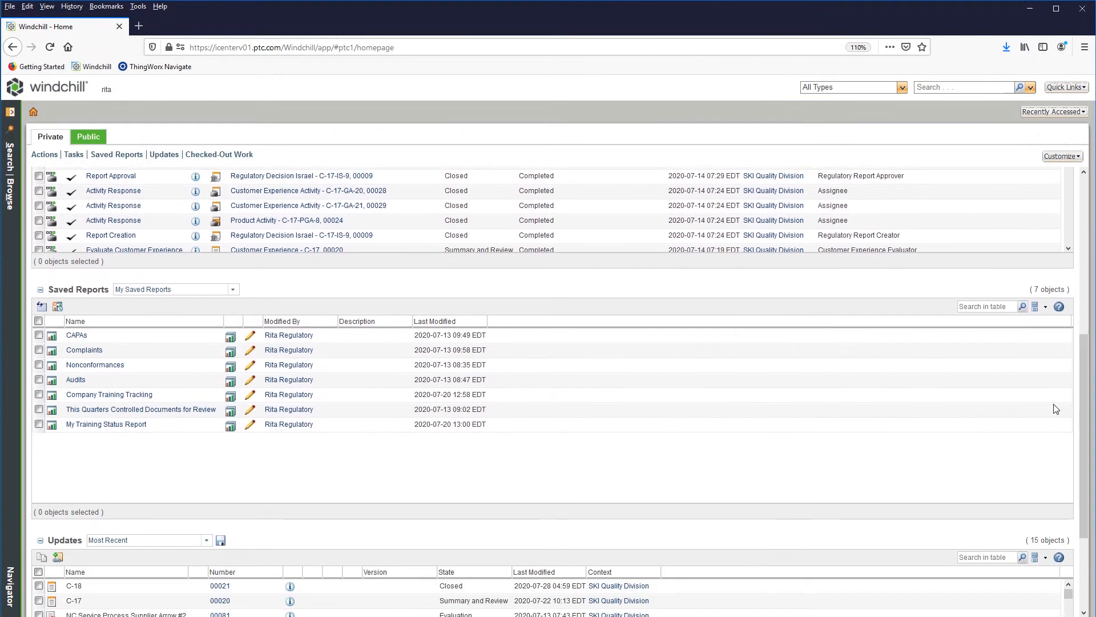
- Run the CAPAs saved report and scroll through its results table
click(76, 335)
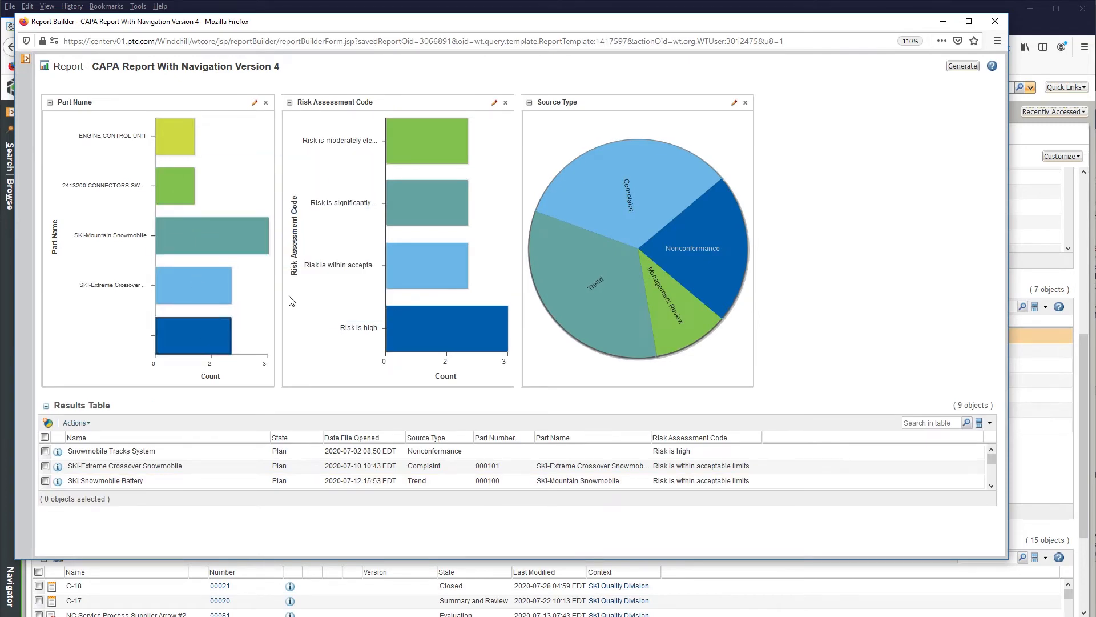
mouse_move(694, 249)
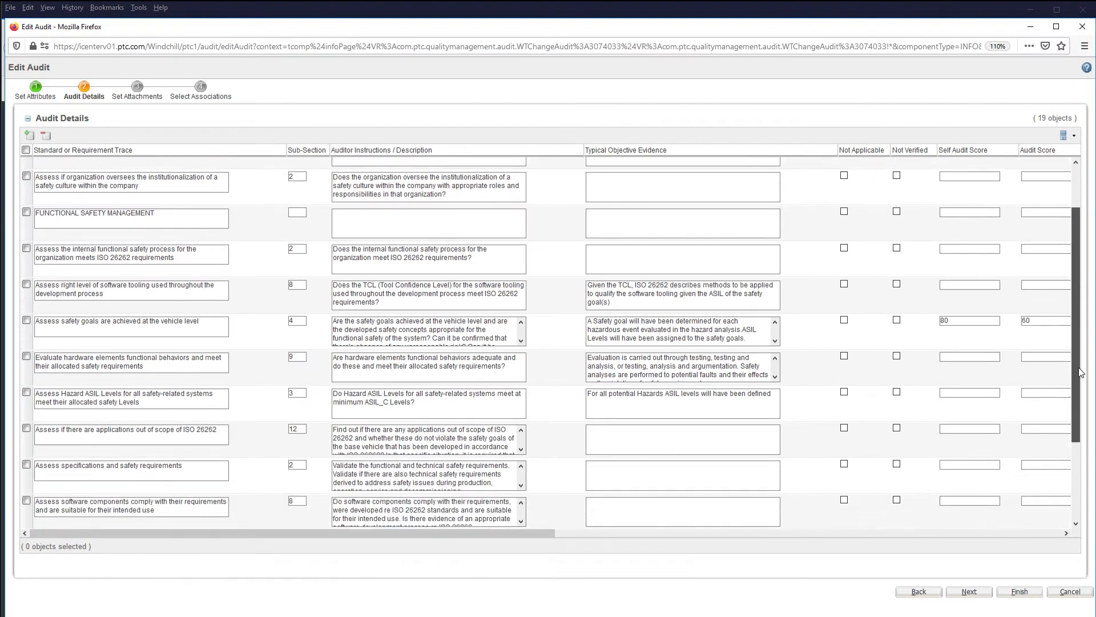
scroll(down, 3)
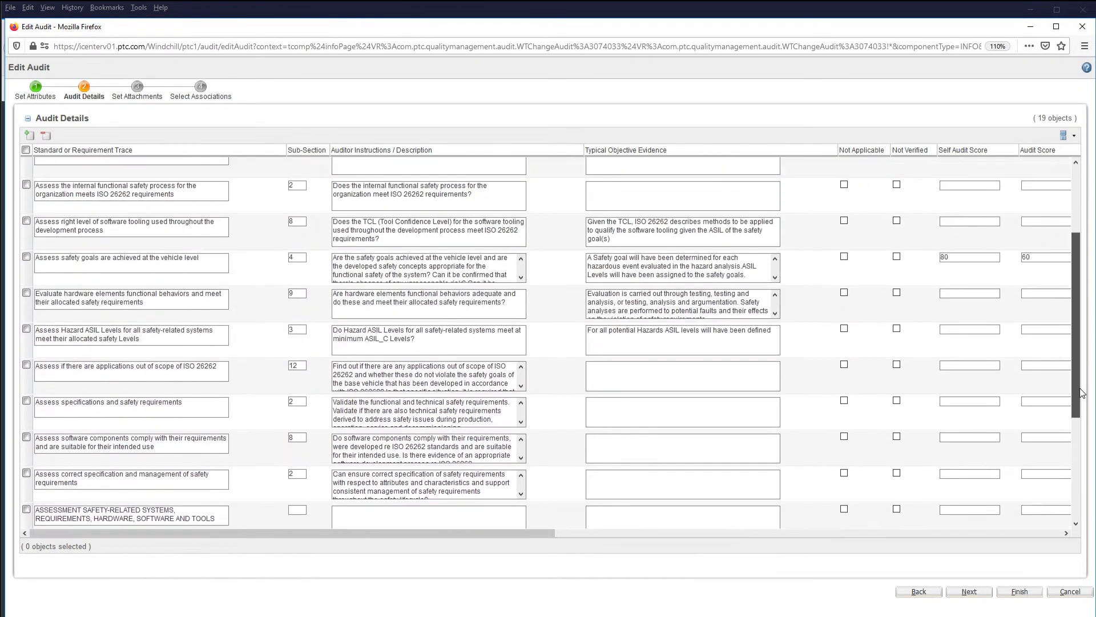
scroll(right, 3)
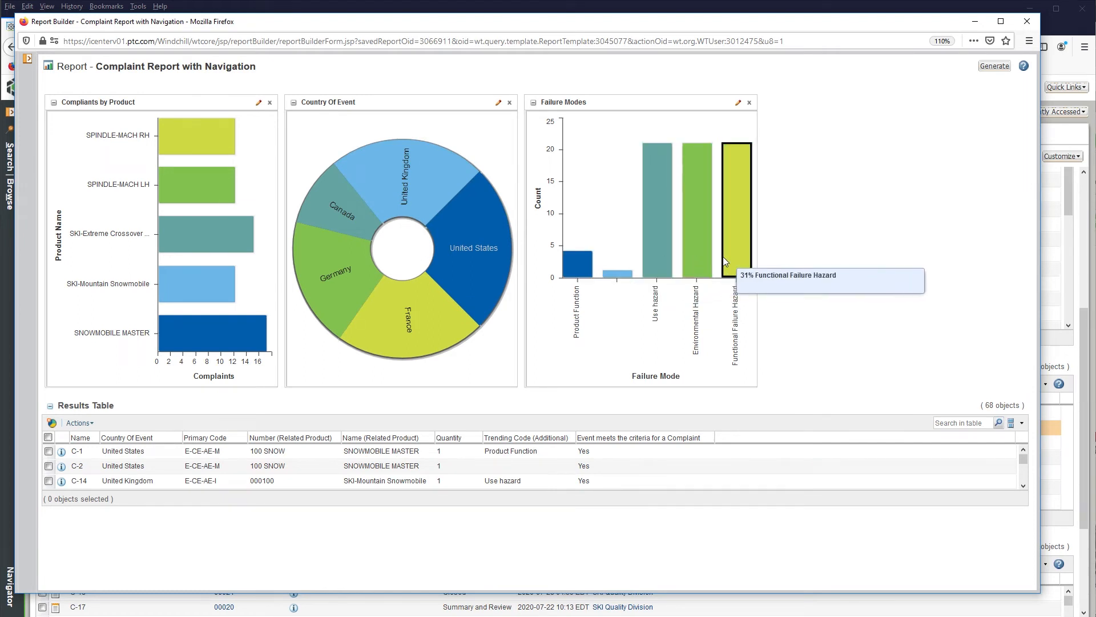
- Filter complaints to Germany, open C-18's structure, and view its intake and evaluation details
click(334, 273)
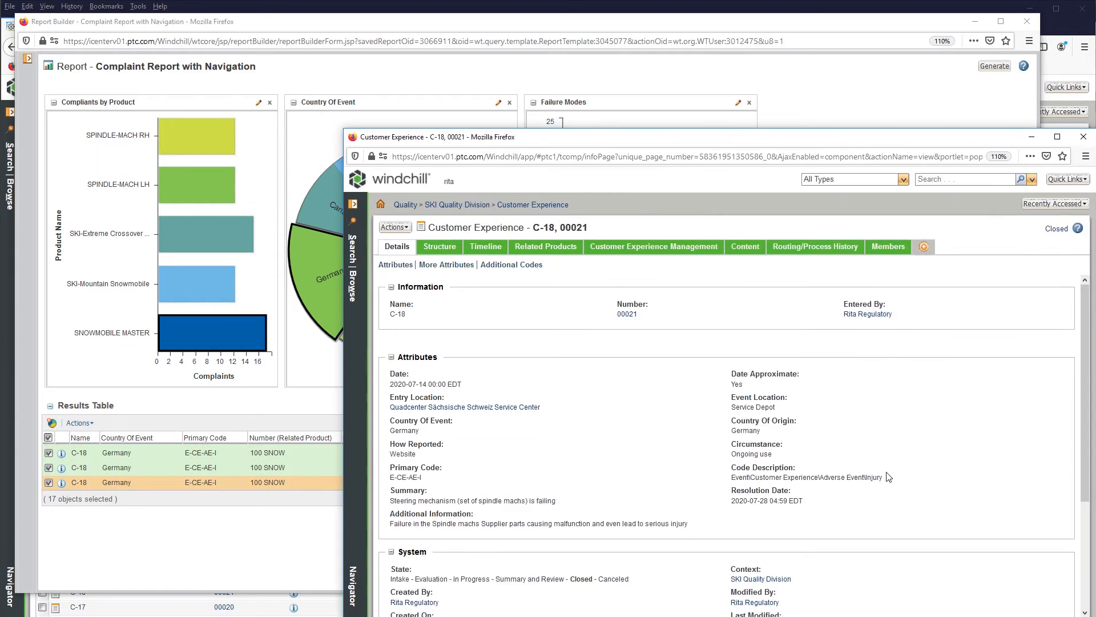
click(439, 246)
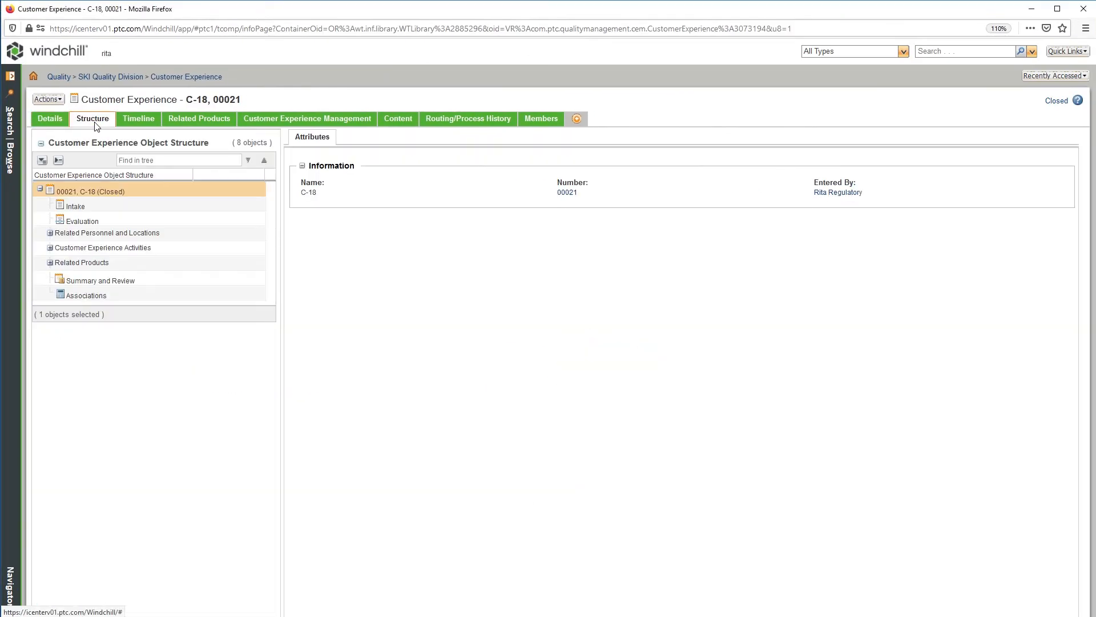
click(75, 205)
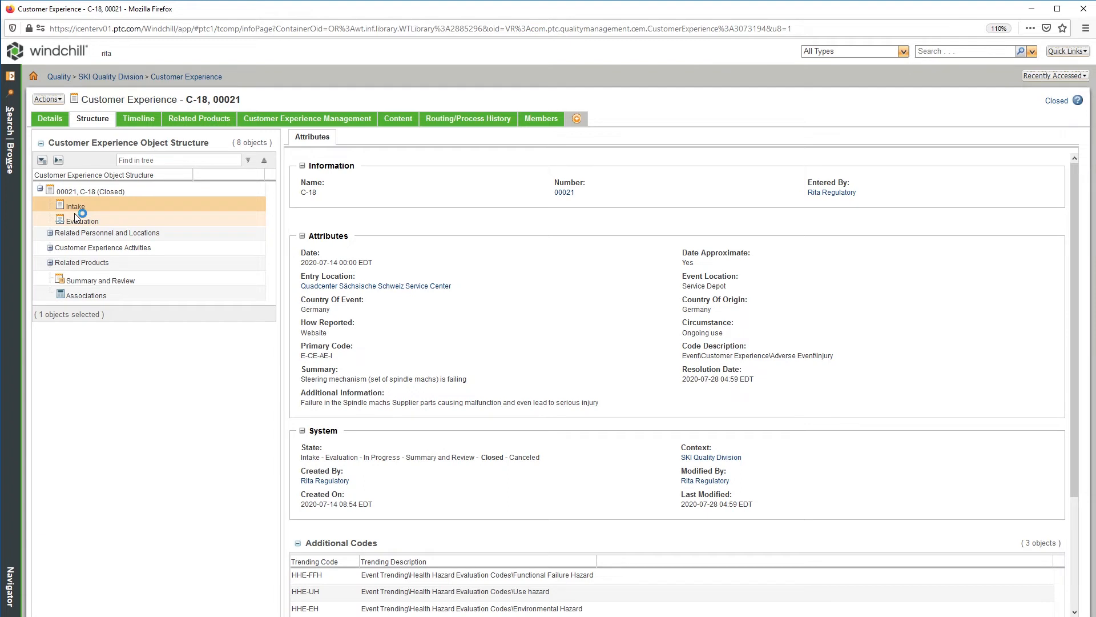
click(82, 221)
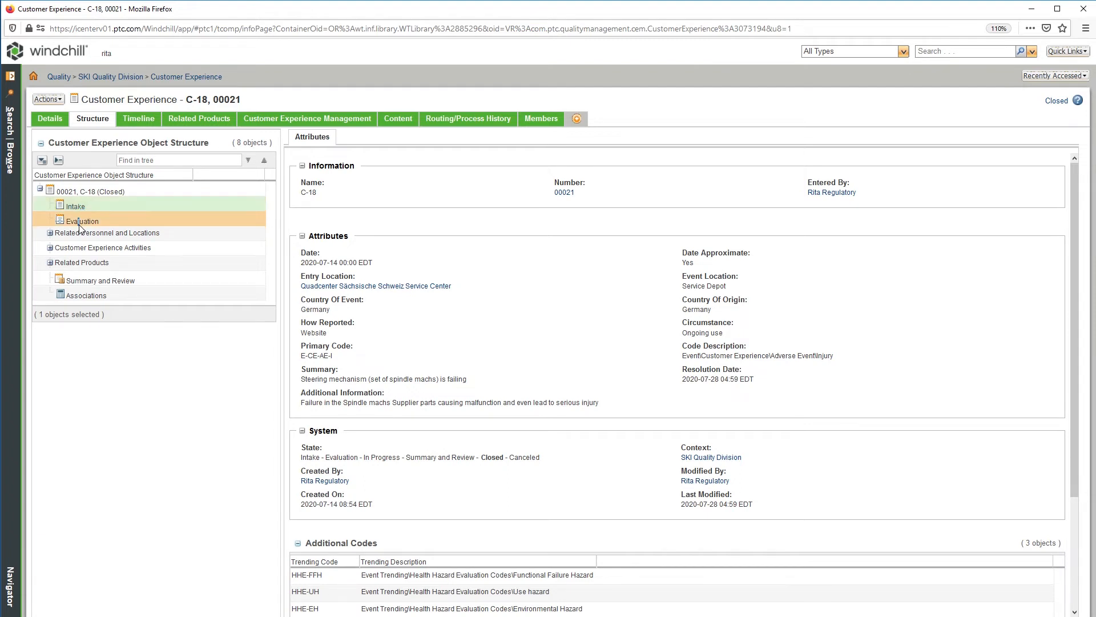
click(81, 221)
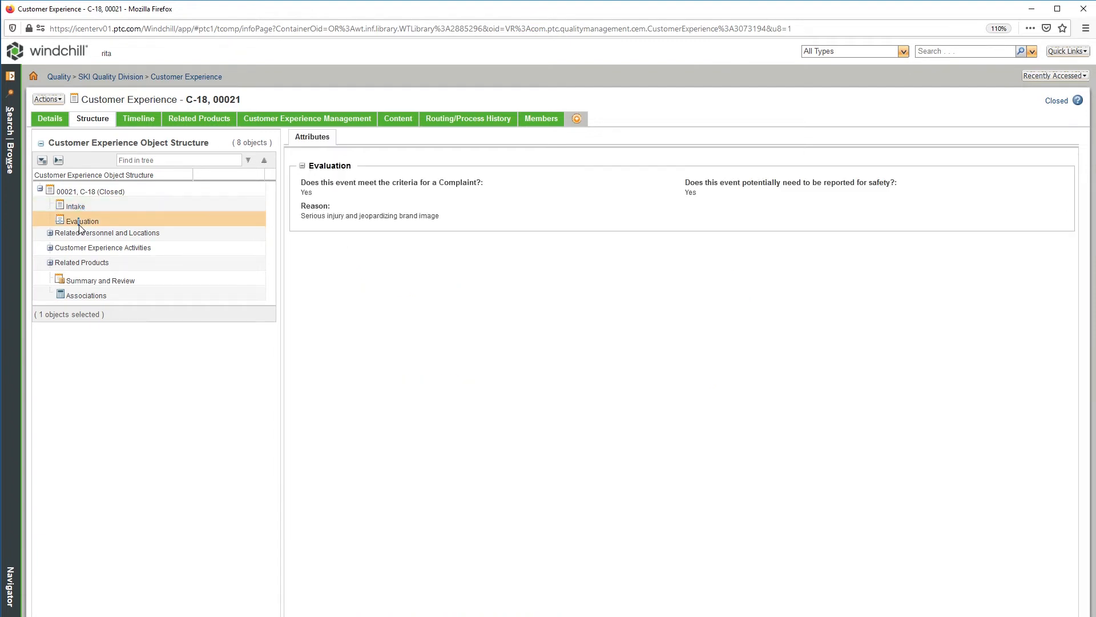
- Expand C-18's customer experience activities, view follow-up C-18-GA-23, and expand related products
click(50, 247)
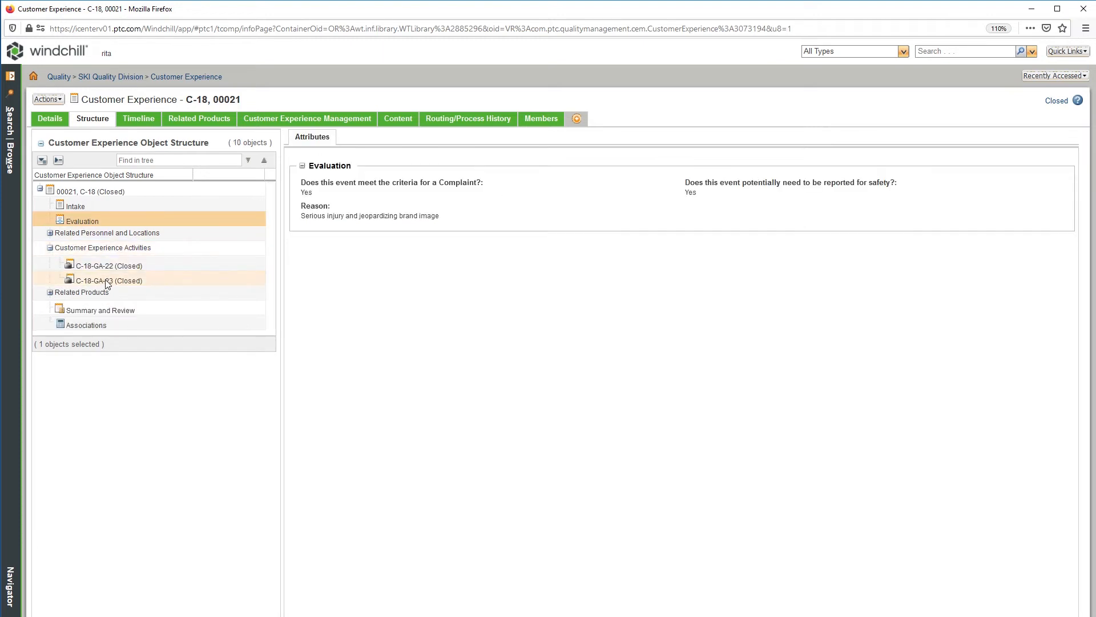
click(108, 280)
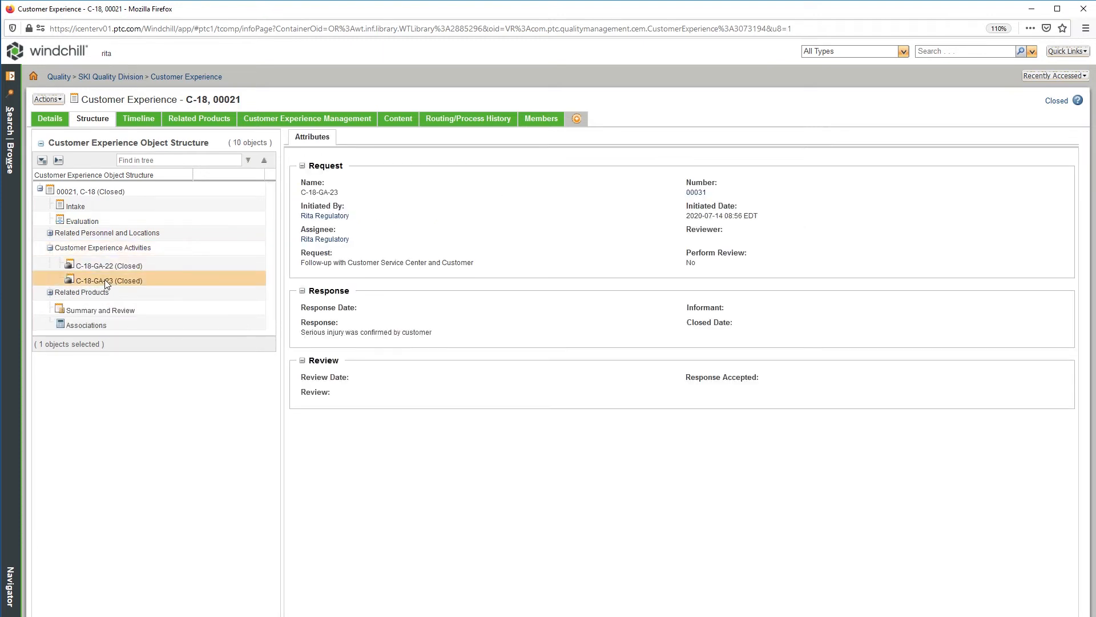
click(51, 291)
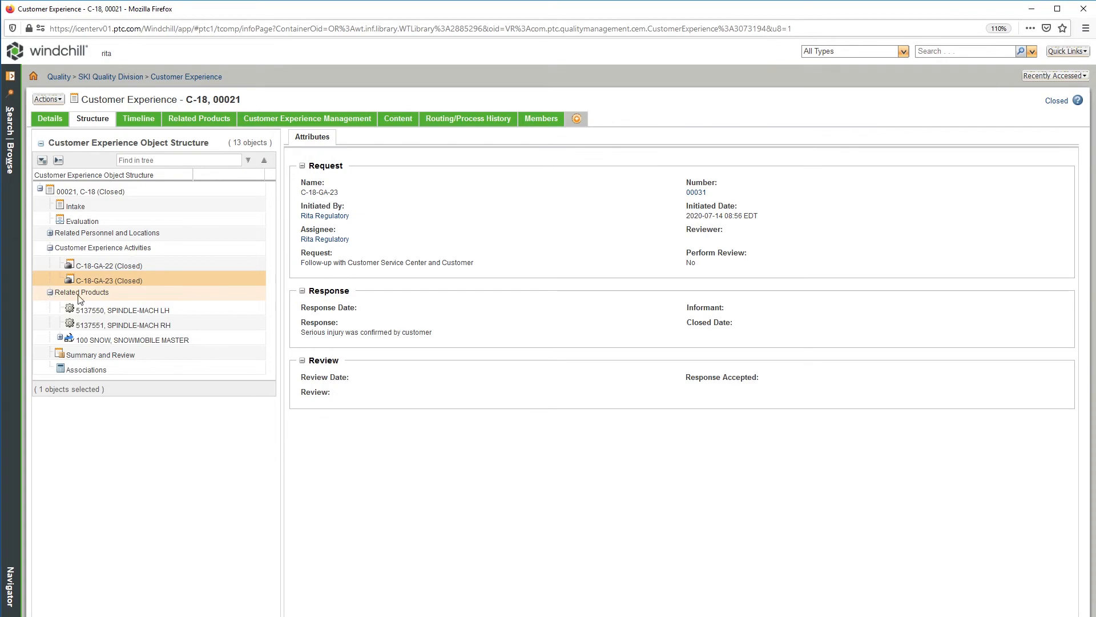
click(81, 292)
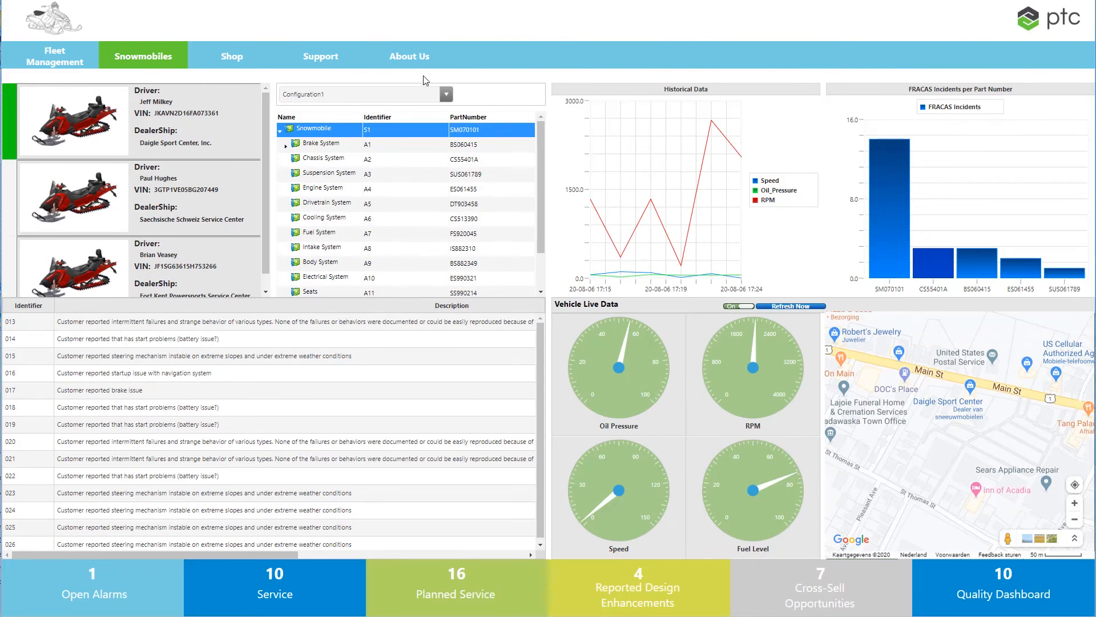
- Show the three Brake System complaints, then return to all Snowmobile issues
click(321, 143)
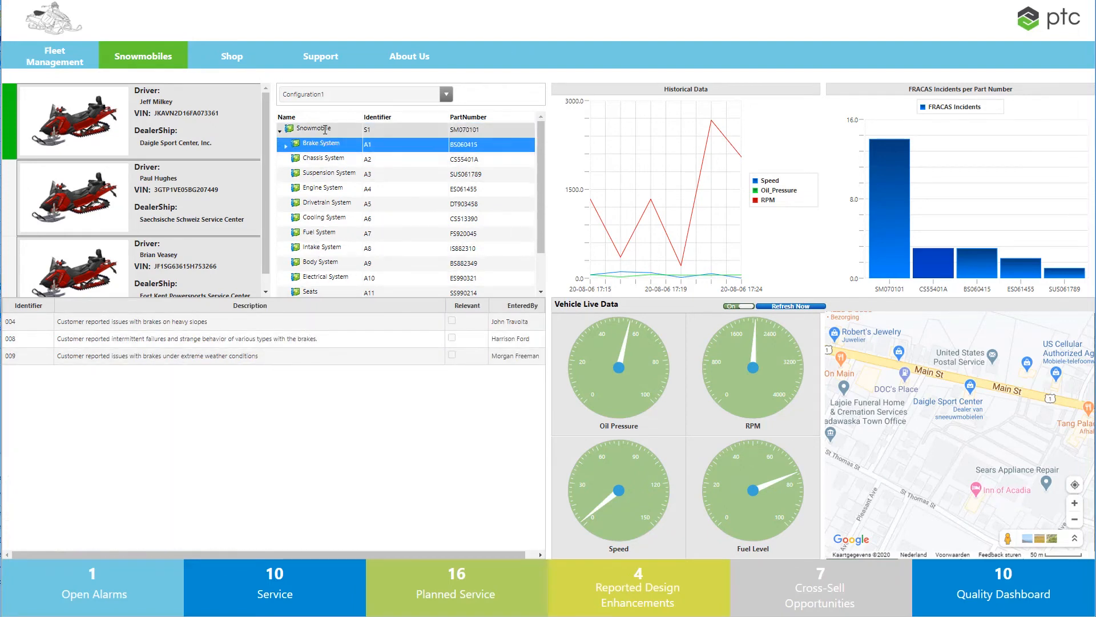
click(318, 128)
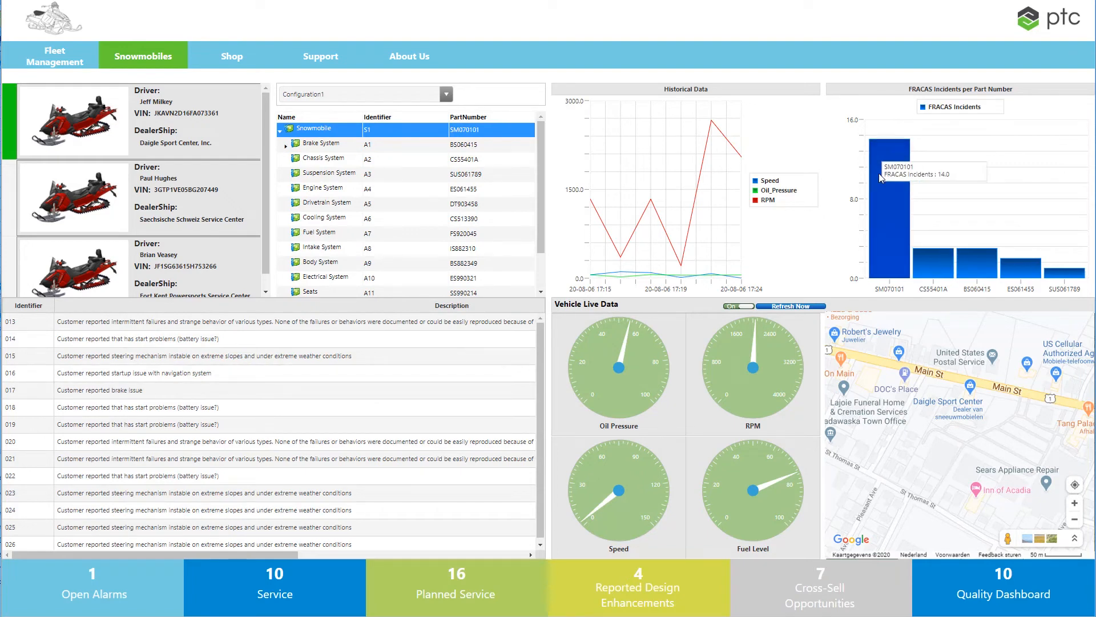
mouse_move(977, 264)
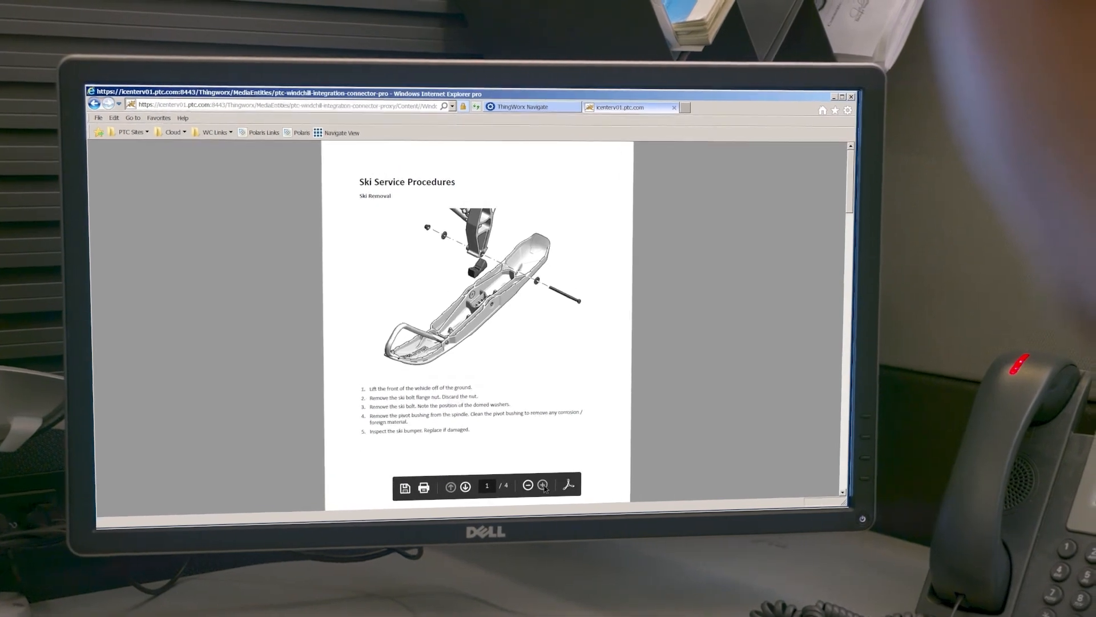
- Advance the Ski Service Procedures to page 2 on ski installation and bolt torque
click(465, 486)
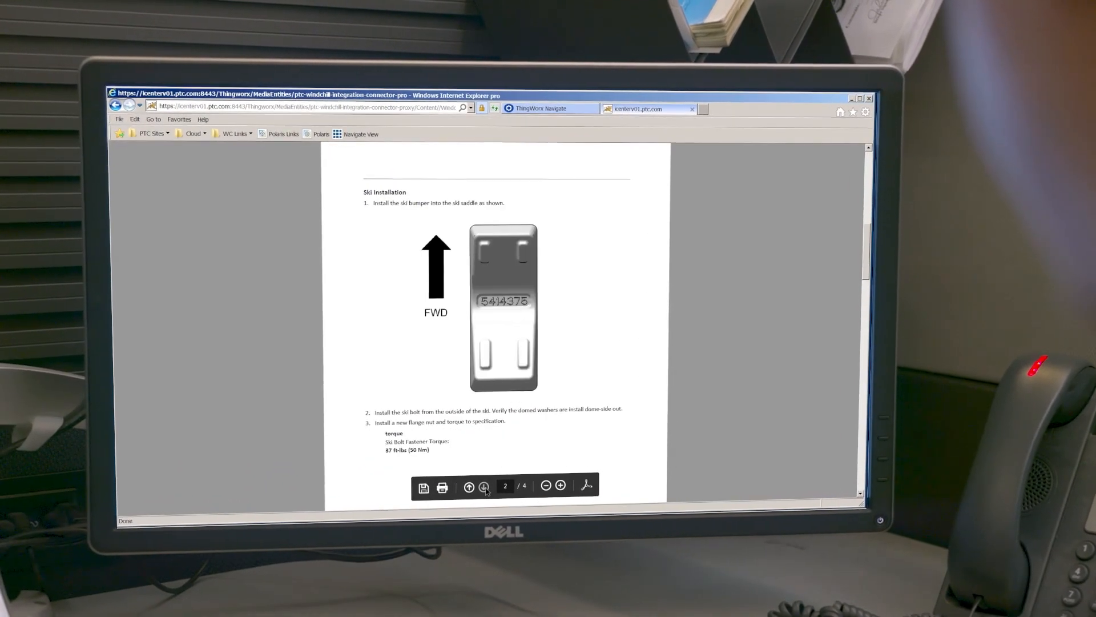